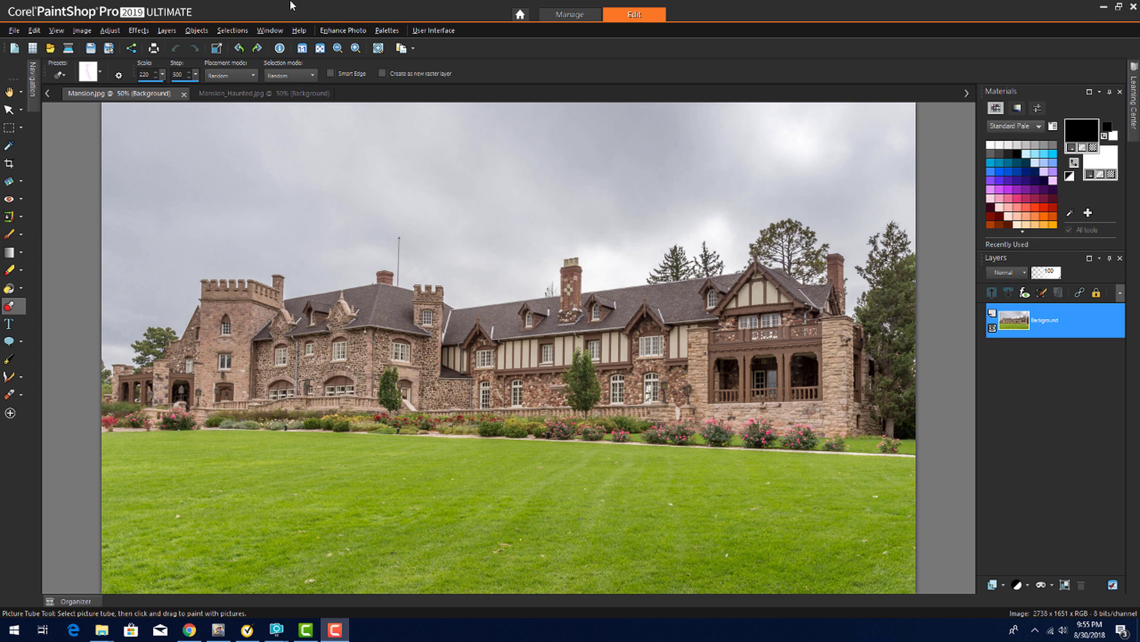
Step: Close the open mansion and skull images, leaving the four Halloween thumbnails in the Organizer
click(237, 92)
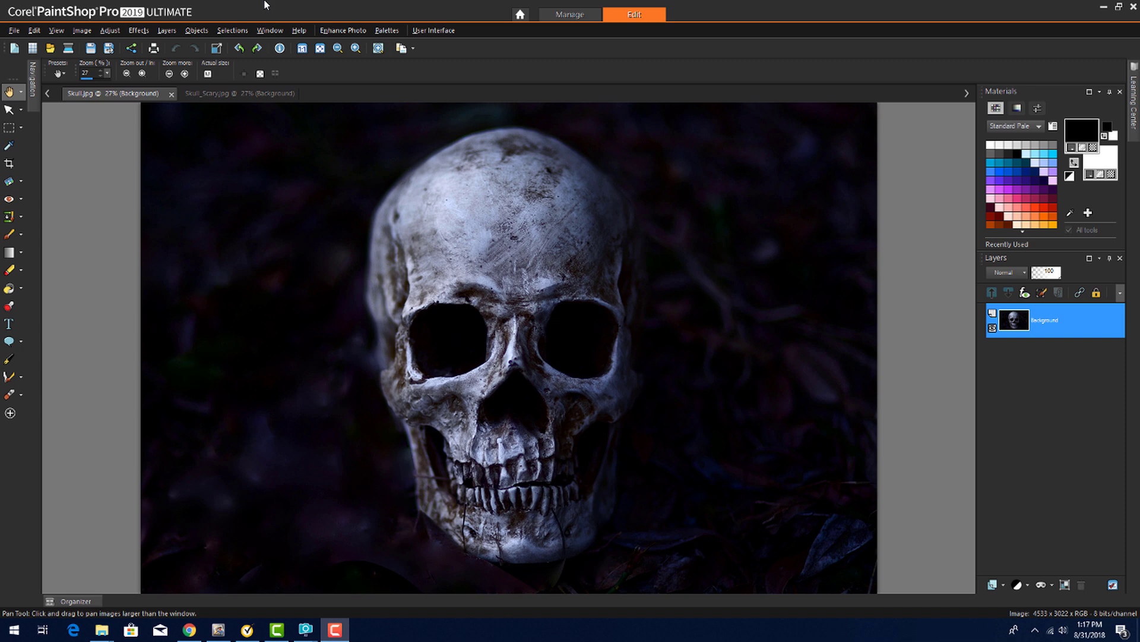
click(233, 93)
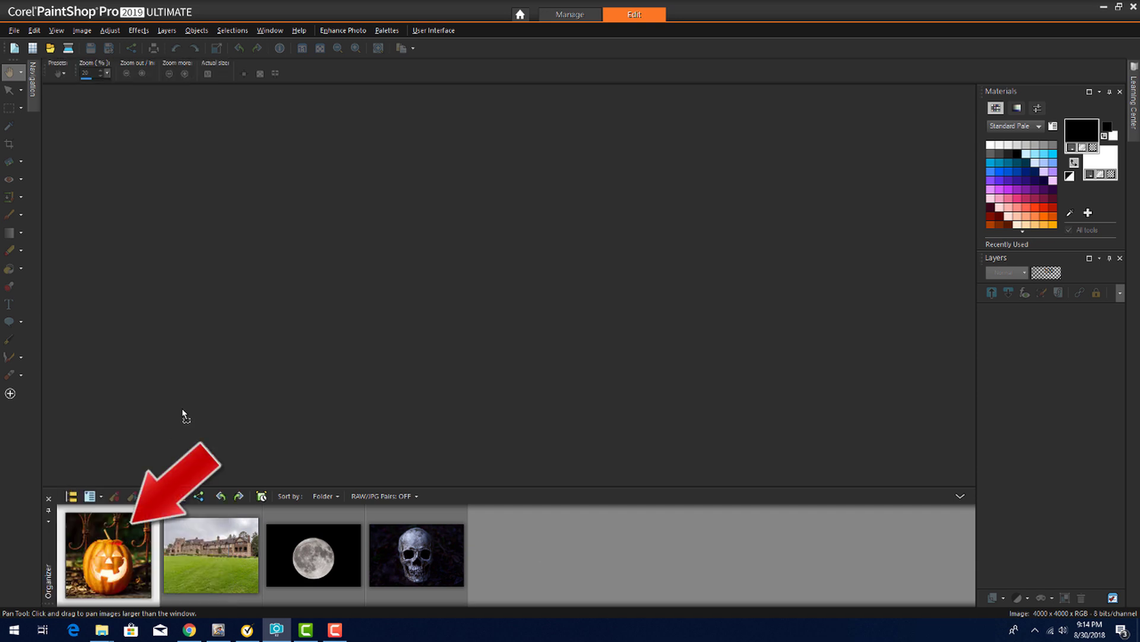
Step: Open Jack.jpg for editing and collapse the Organizer thumbnail strip
double_click(108, 555)
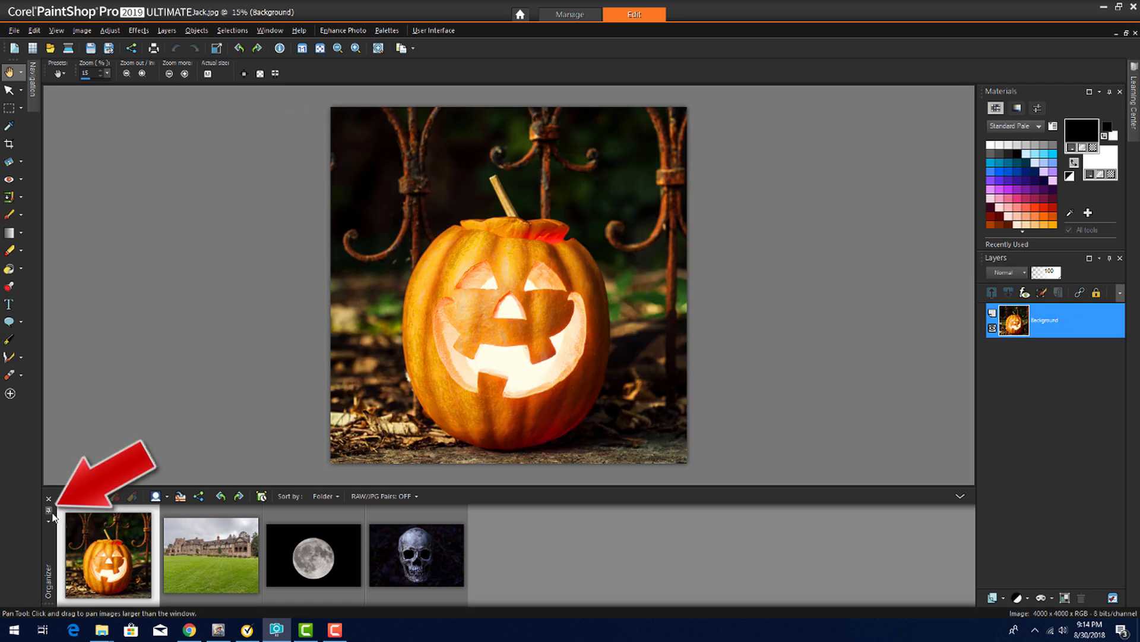
click(47, 499)
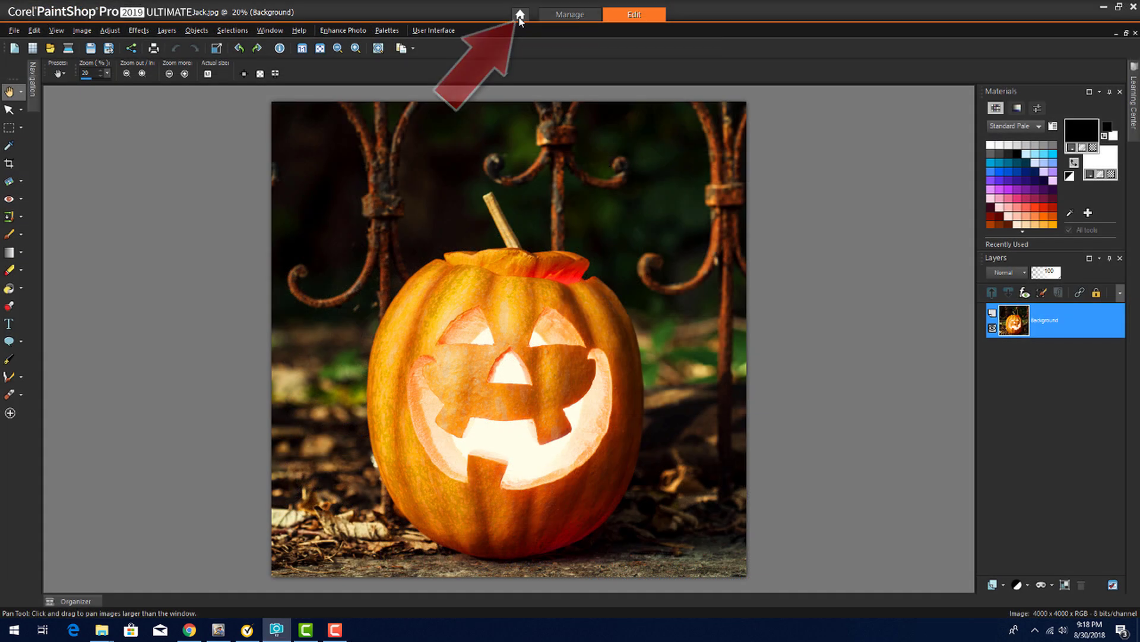
click(519, 14)
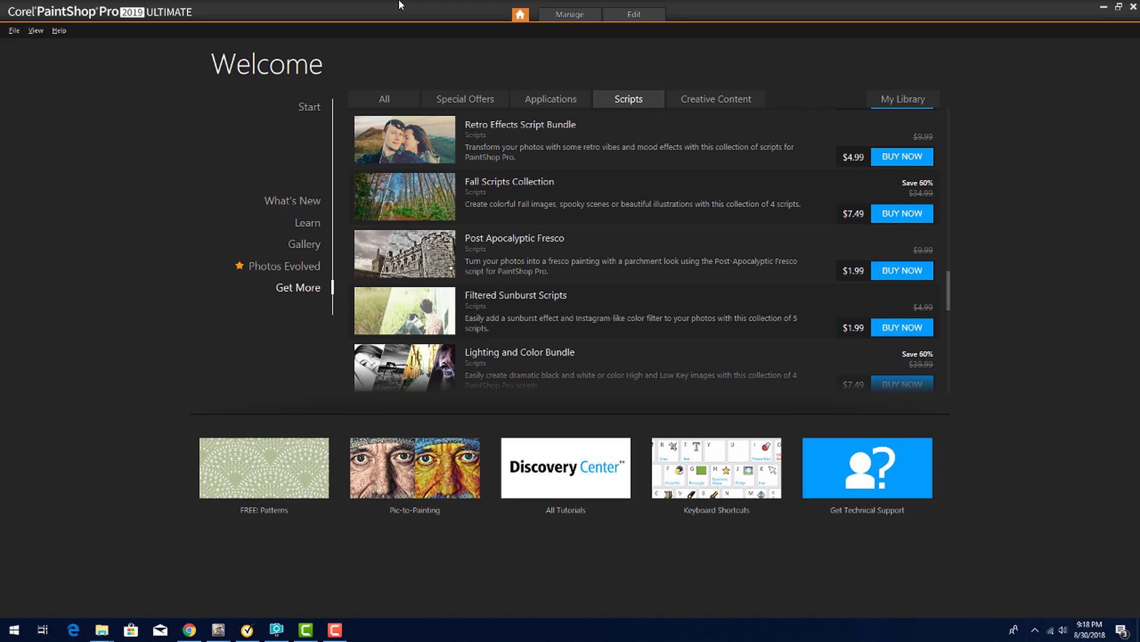
click(632, 14)
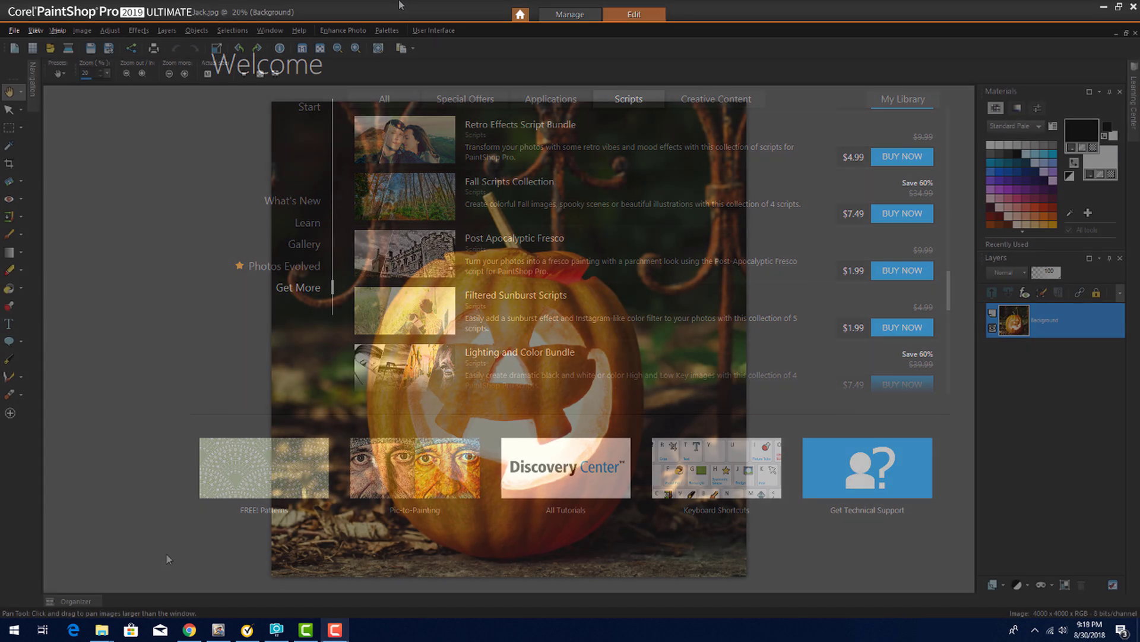
click(13, 30)
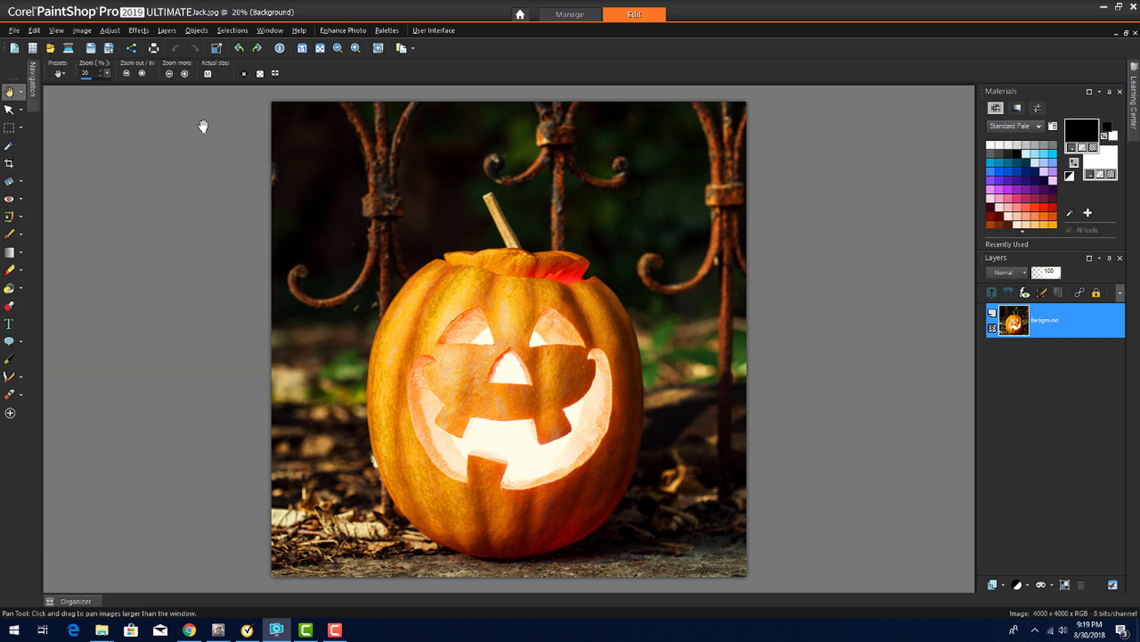
Step: Run the SpookyForest script from the Script toolbar on the pumpkin photo, then hide the toolbar
click(56, 30)
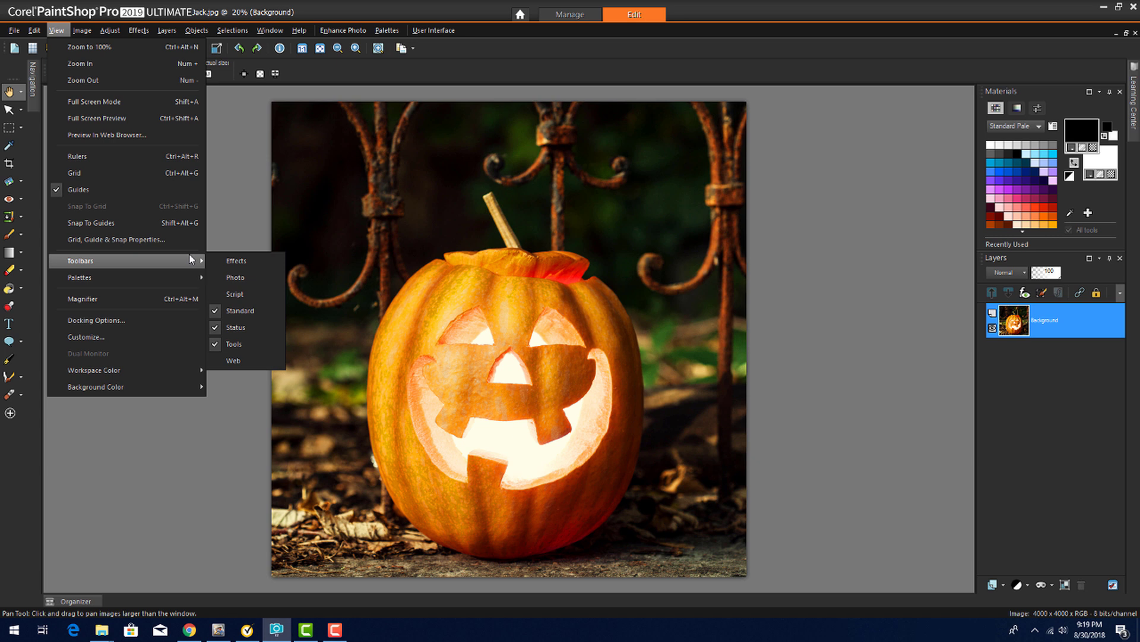
click(234, 294)
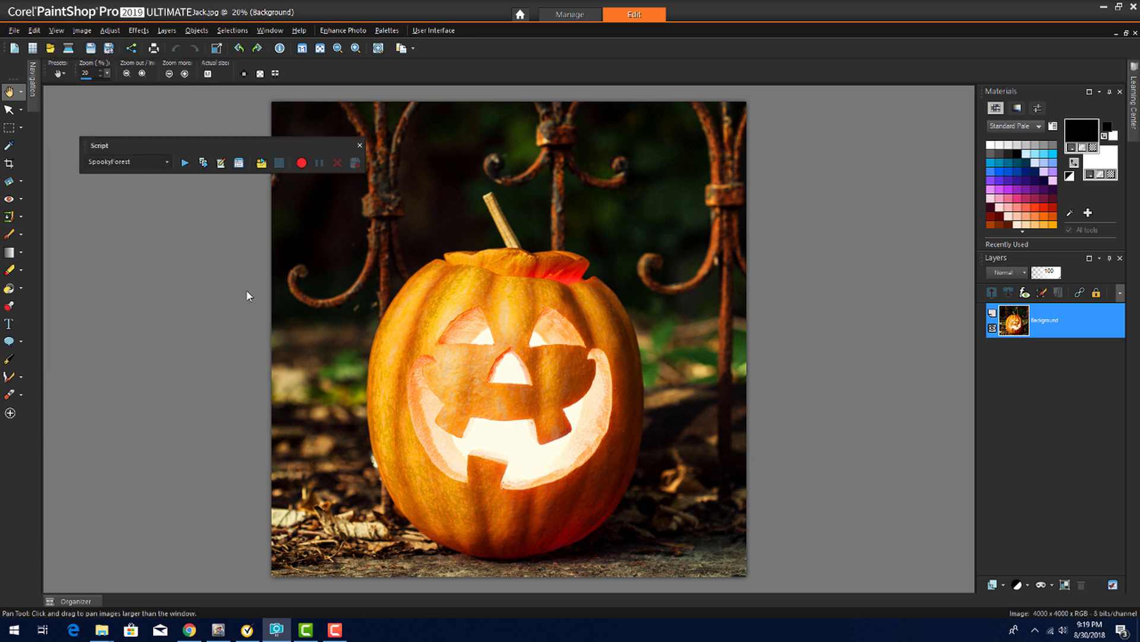
click(144, 149)
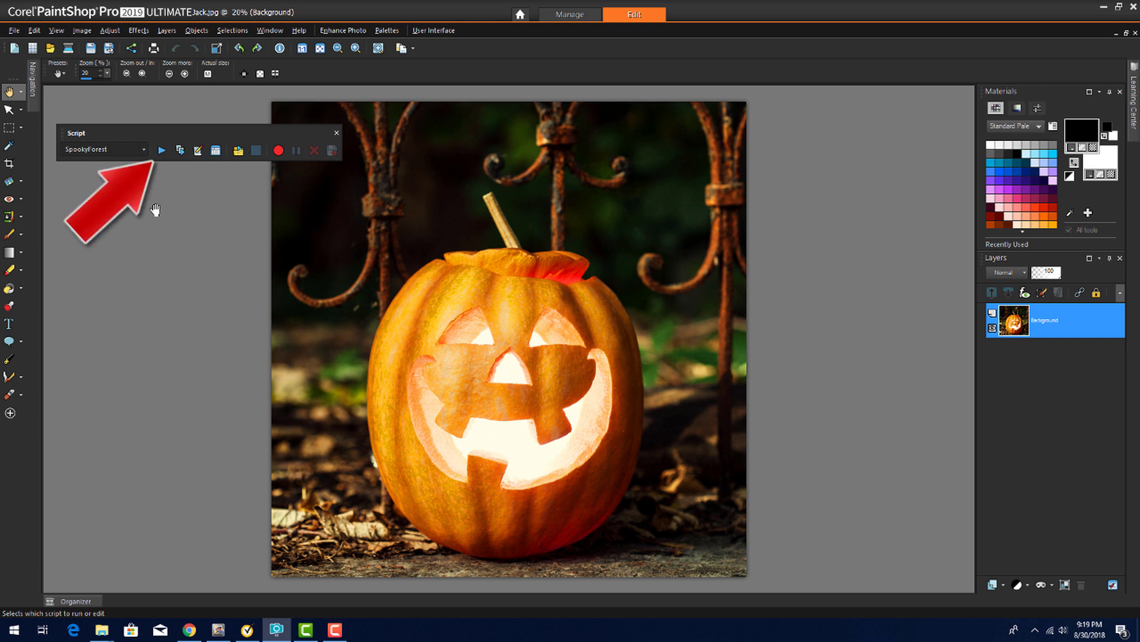
click(161, 150)
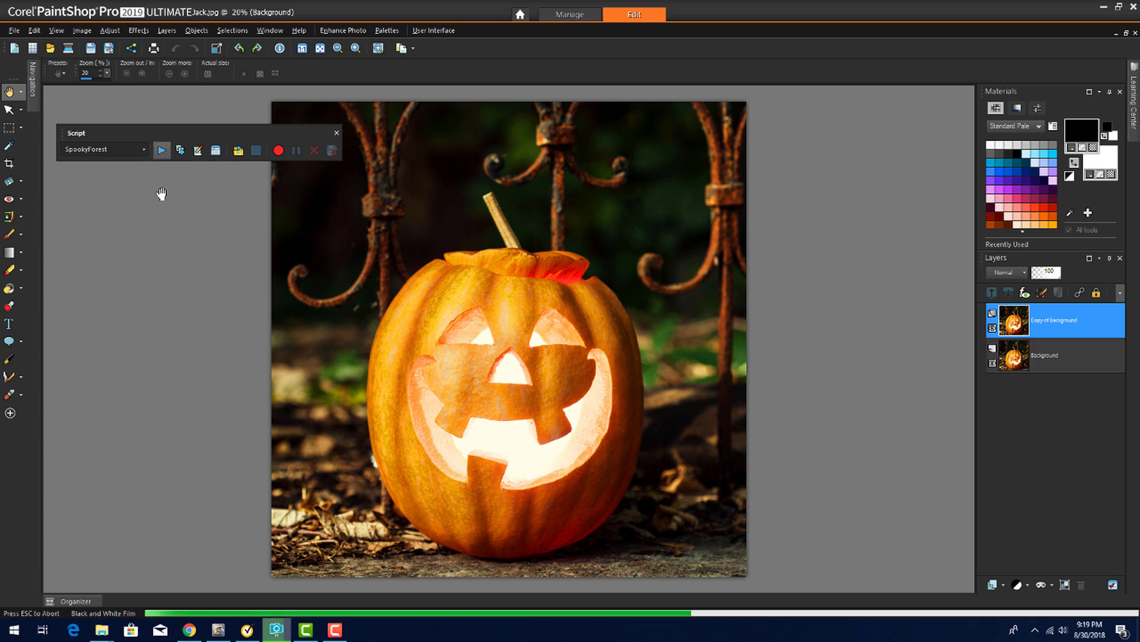
click(161, 151)
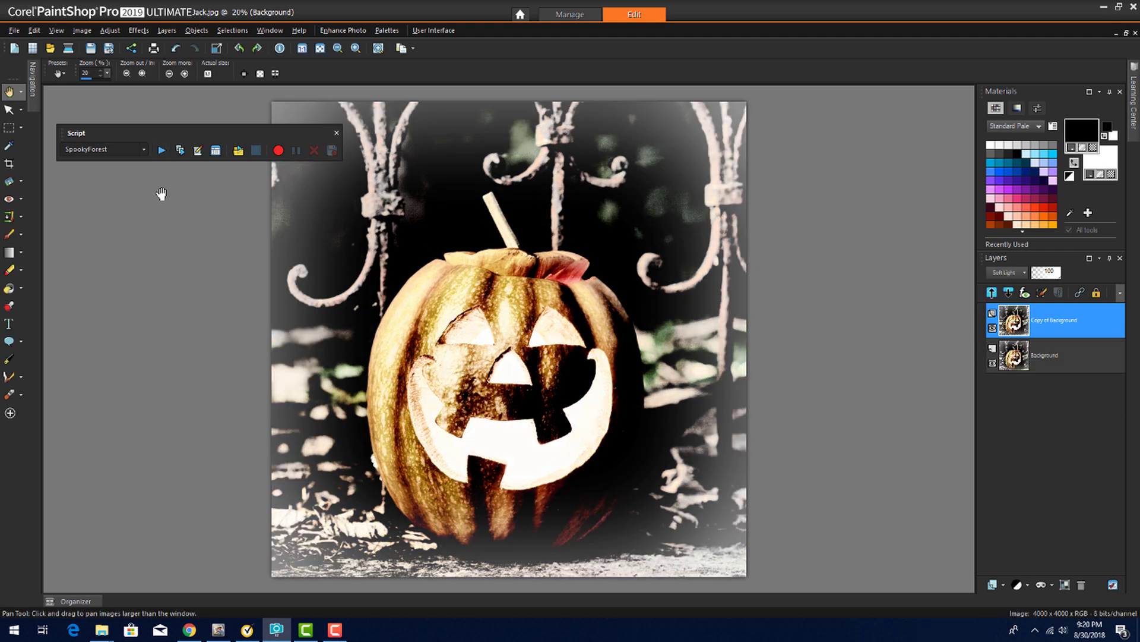
click(162, 151)
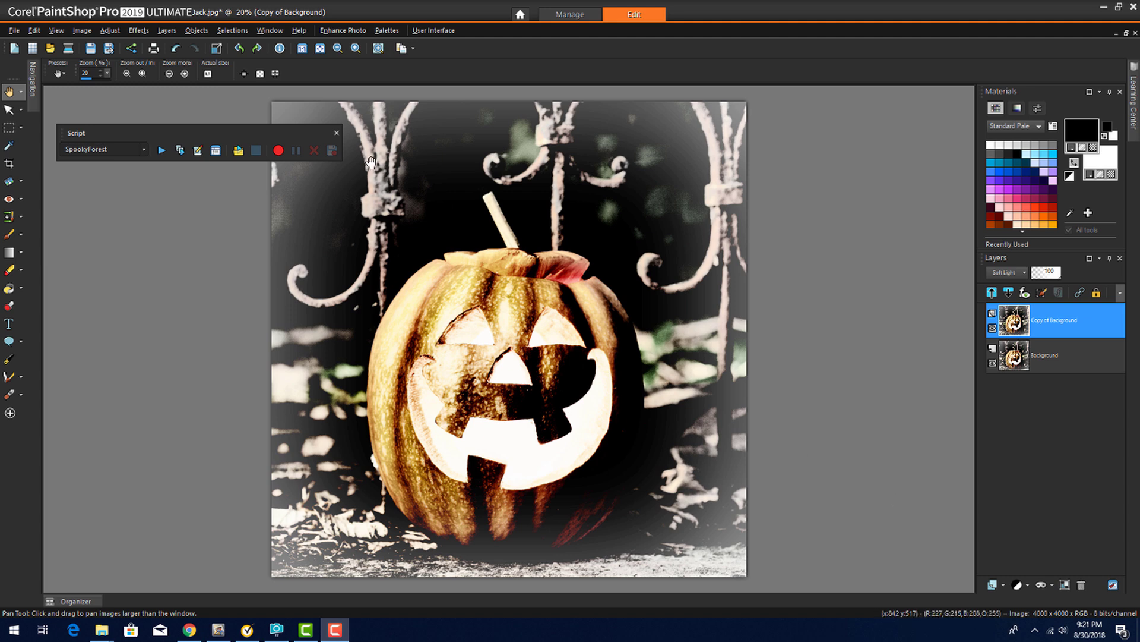
click(337, 132)
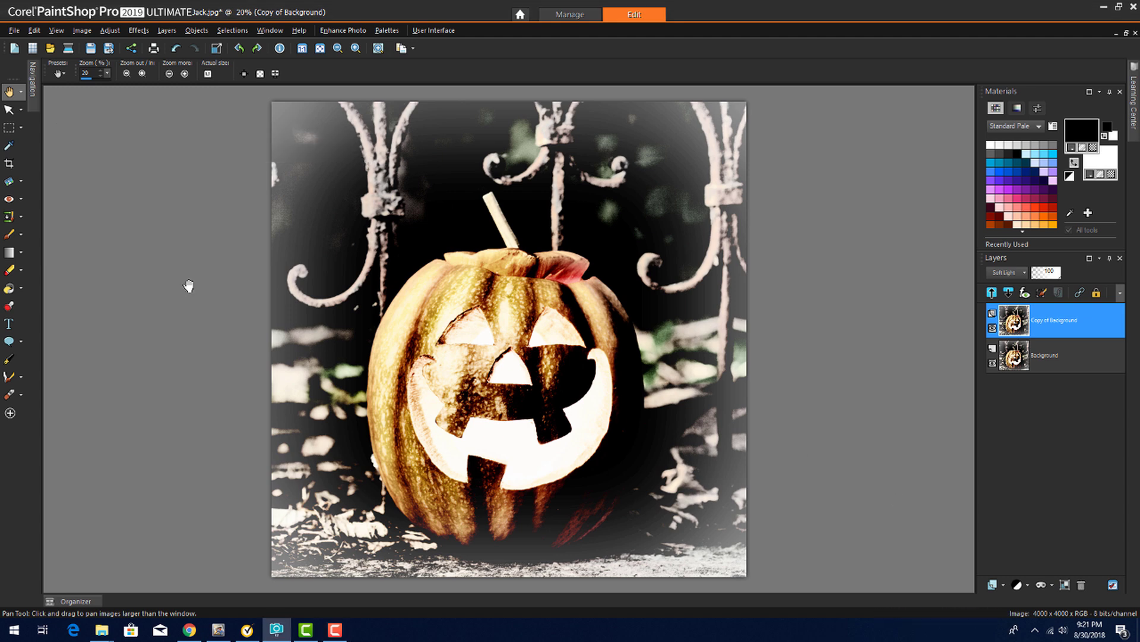
Step: Close Jack.jpg discarding the script changes and reopen the original from the Organizer
click(14, 29)
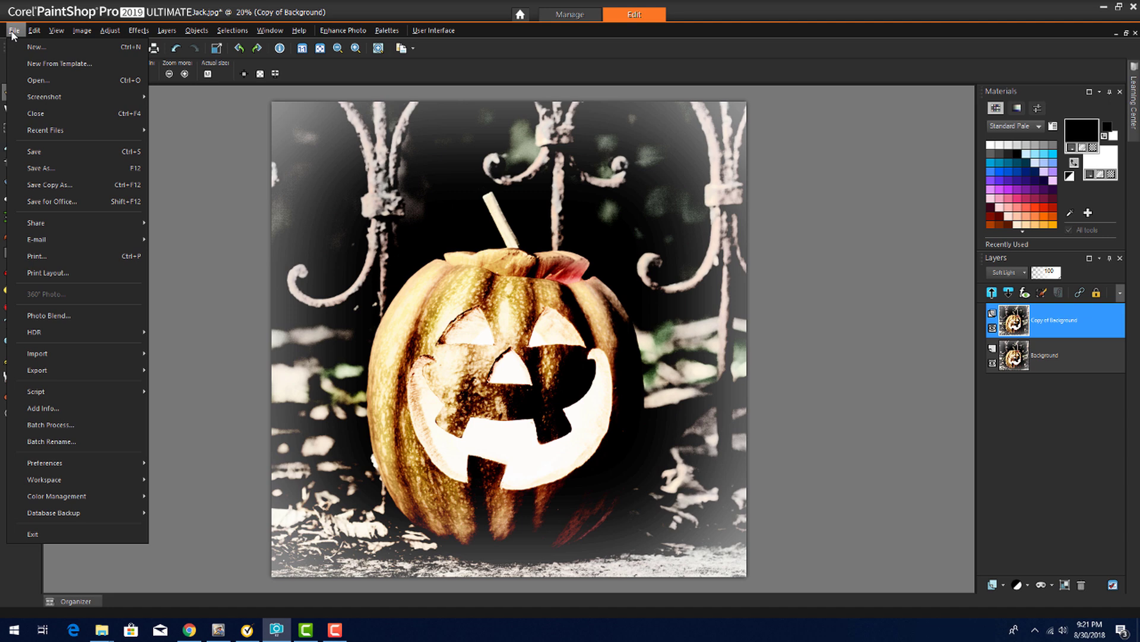
click(34, 114)
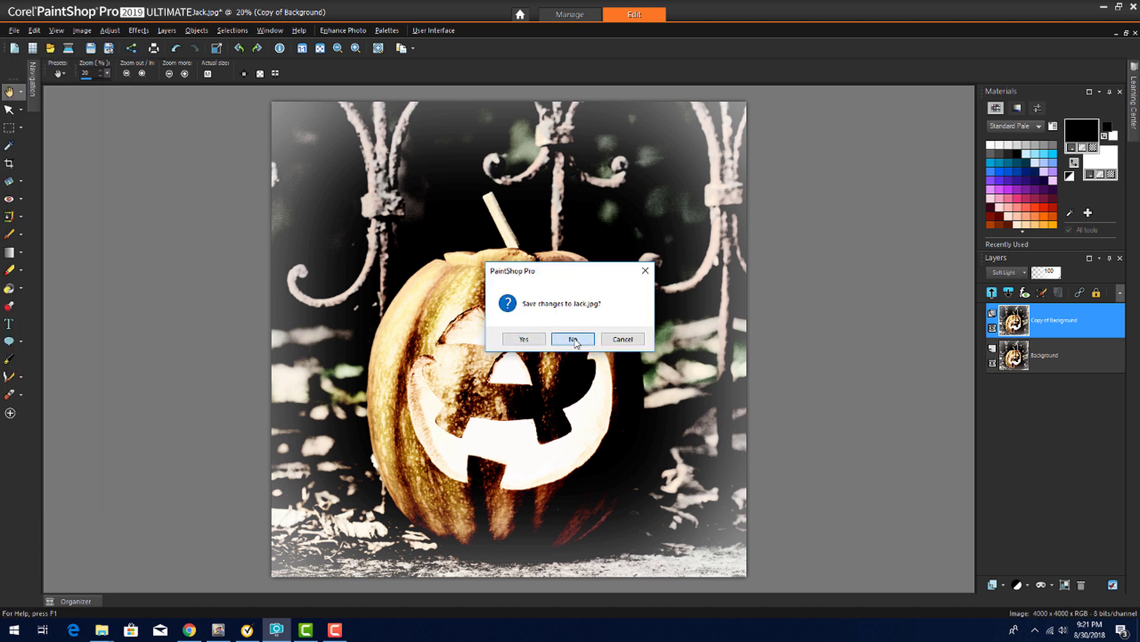
click(572, 339)
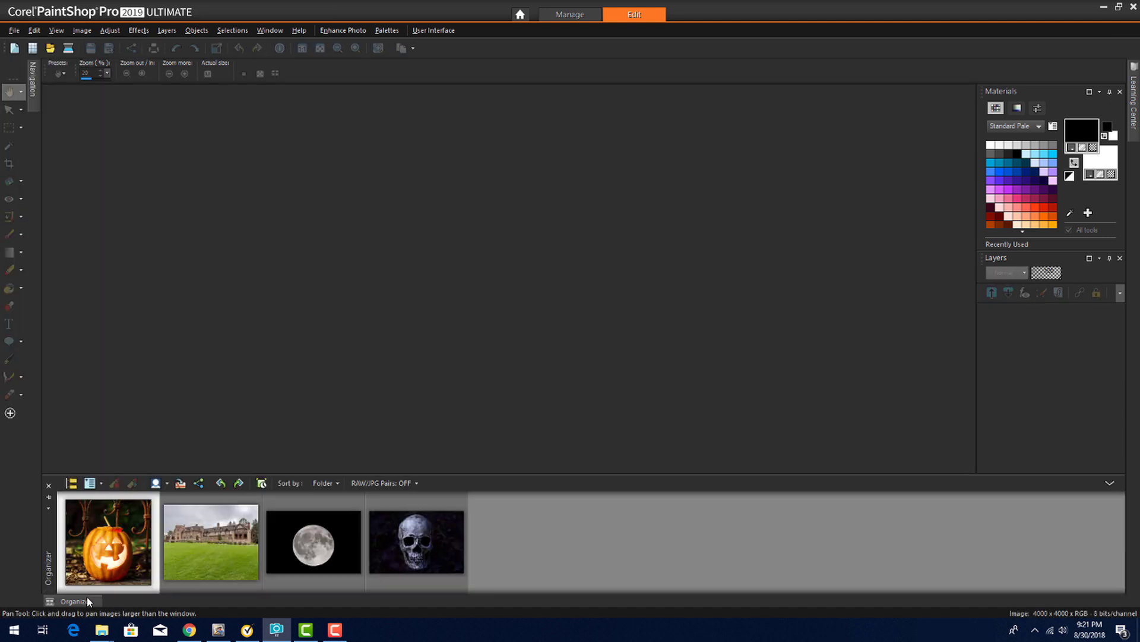
double_click(108, 542)
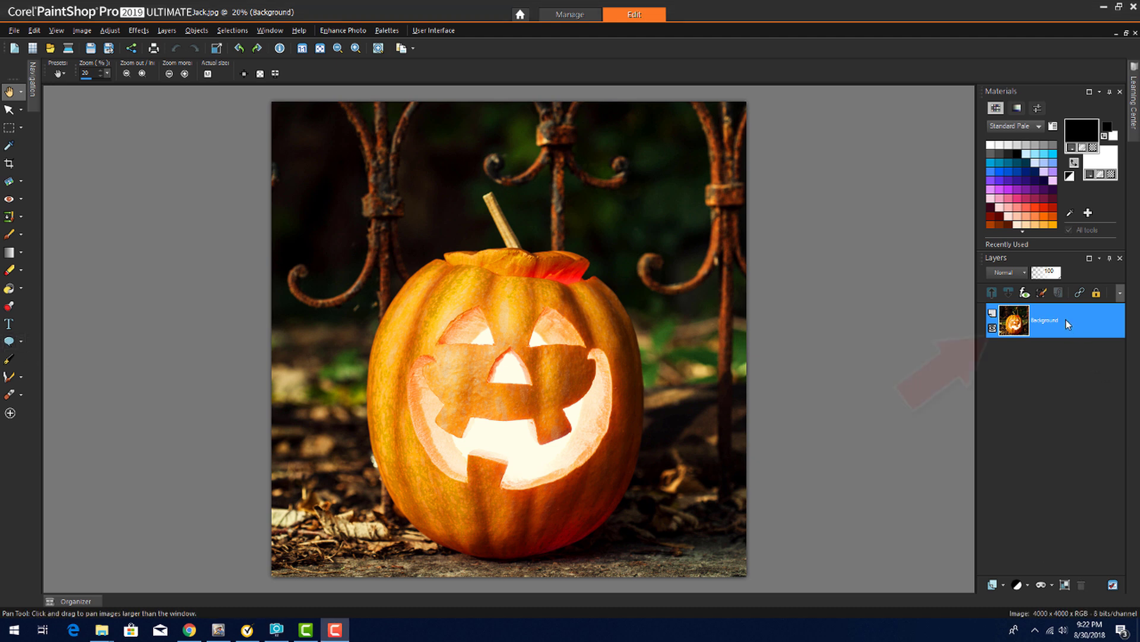
Step: Duplicate the Background layer as a new layer named Spooky
right_click(1048, 319)
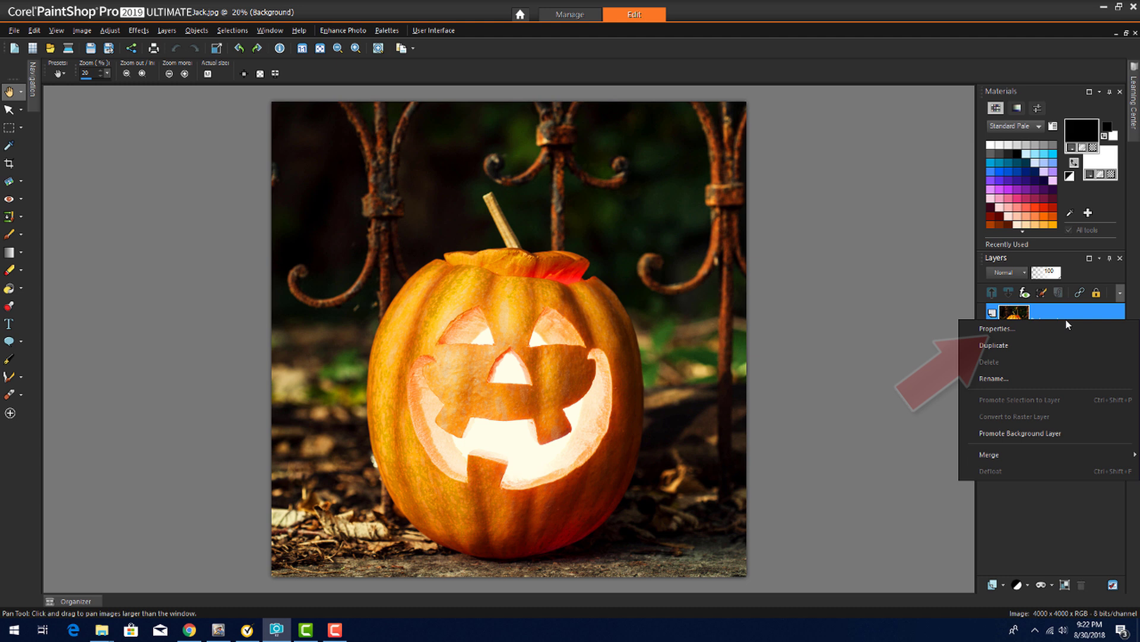
click(995, 344)
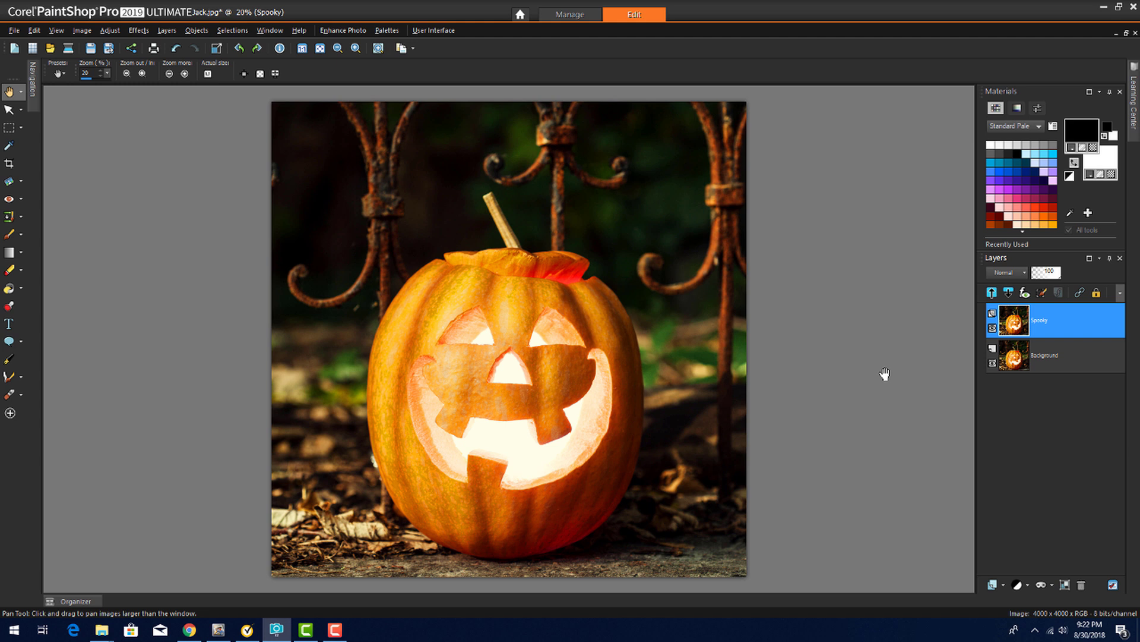
click(138, 30)
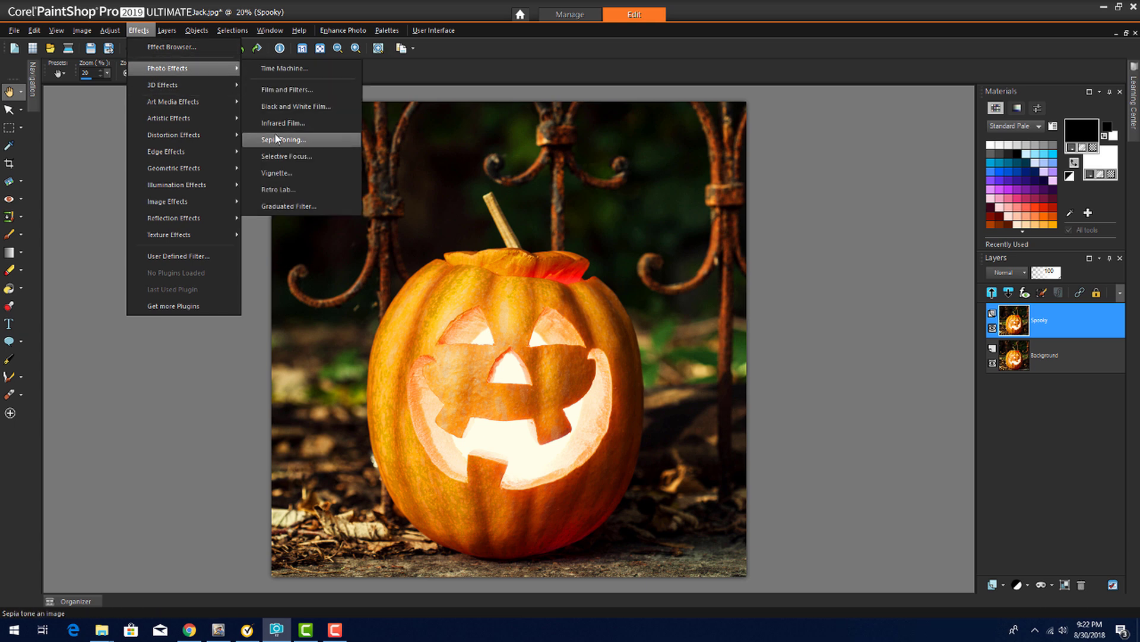
Step: Preview Retro Lab on the pumpkin with a circular focus area and pink tint
click(278, 189)
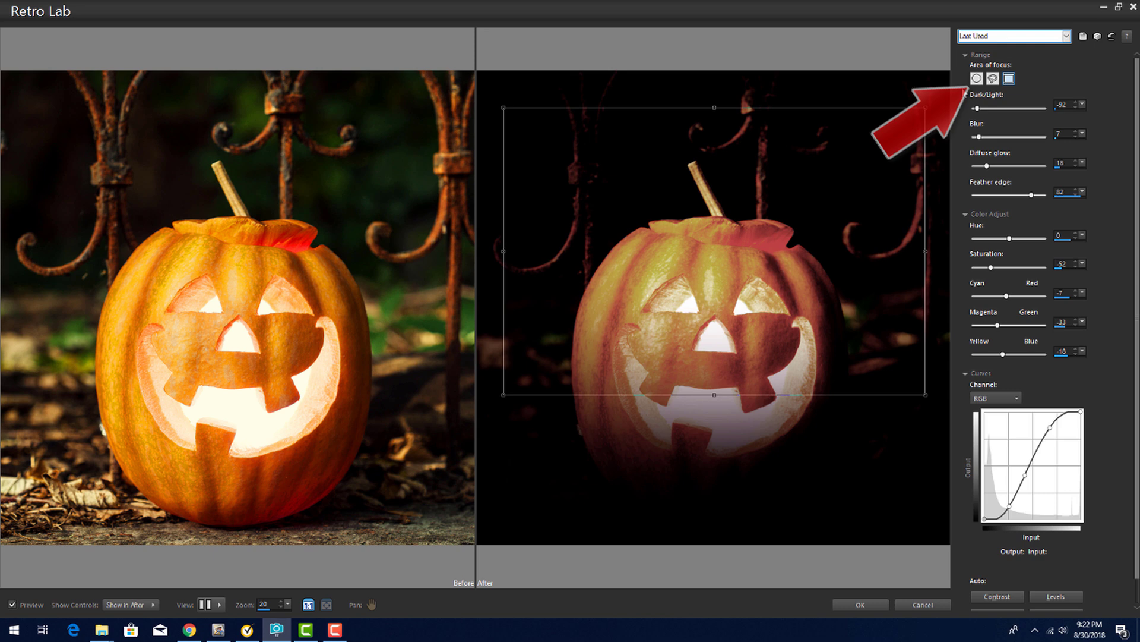
click(976, 79)
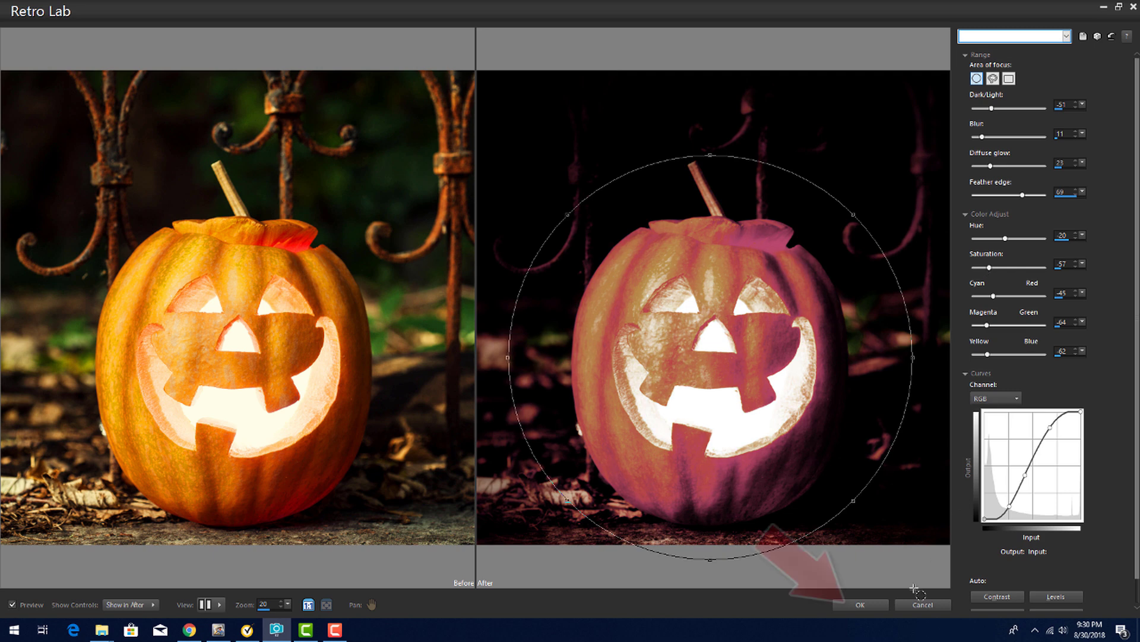
Step: Apply the pink Retro Lab look, hide Spooky, and name a Background copy Green
click(860, 604)
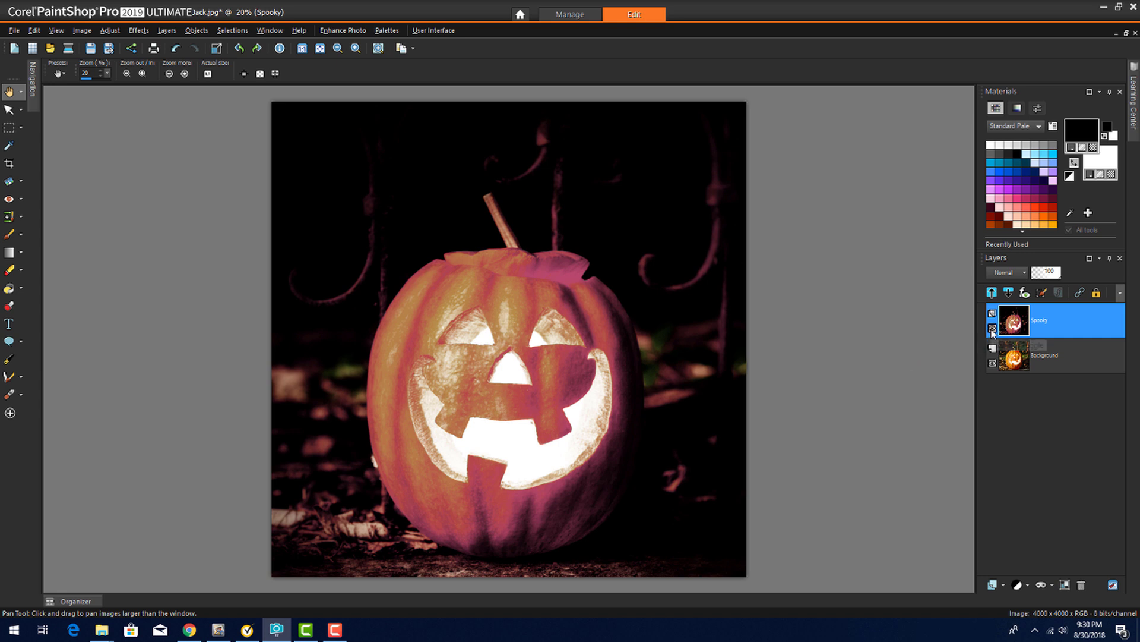
click(993, 313)
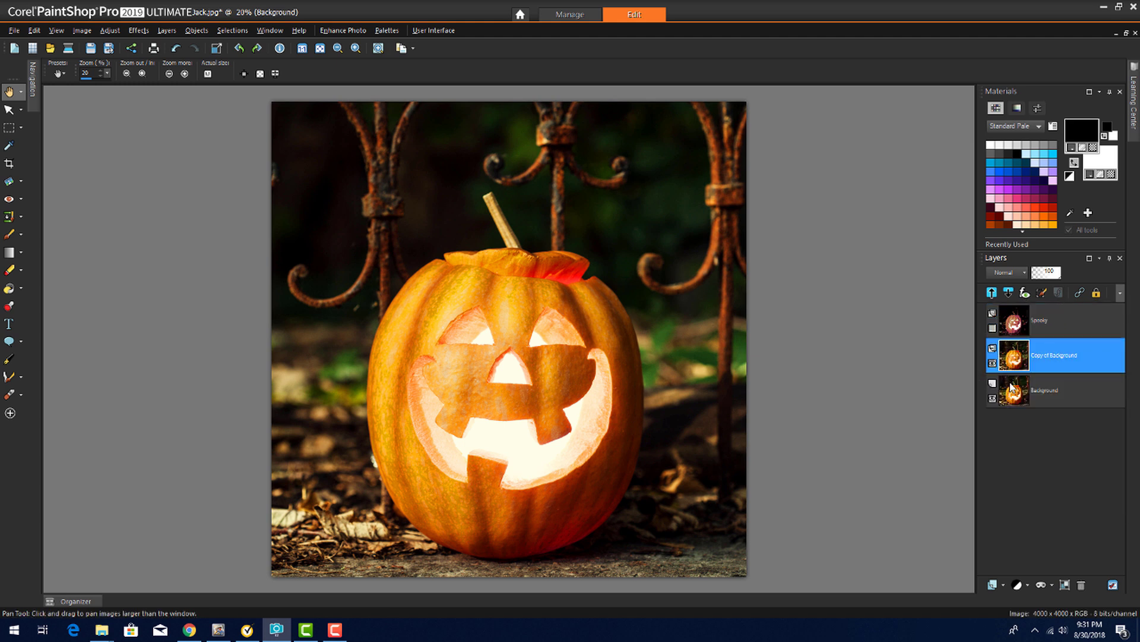
double_click(1050, 355)
text(Green)
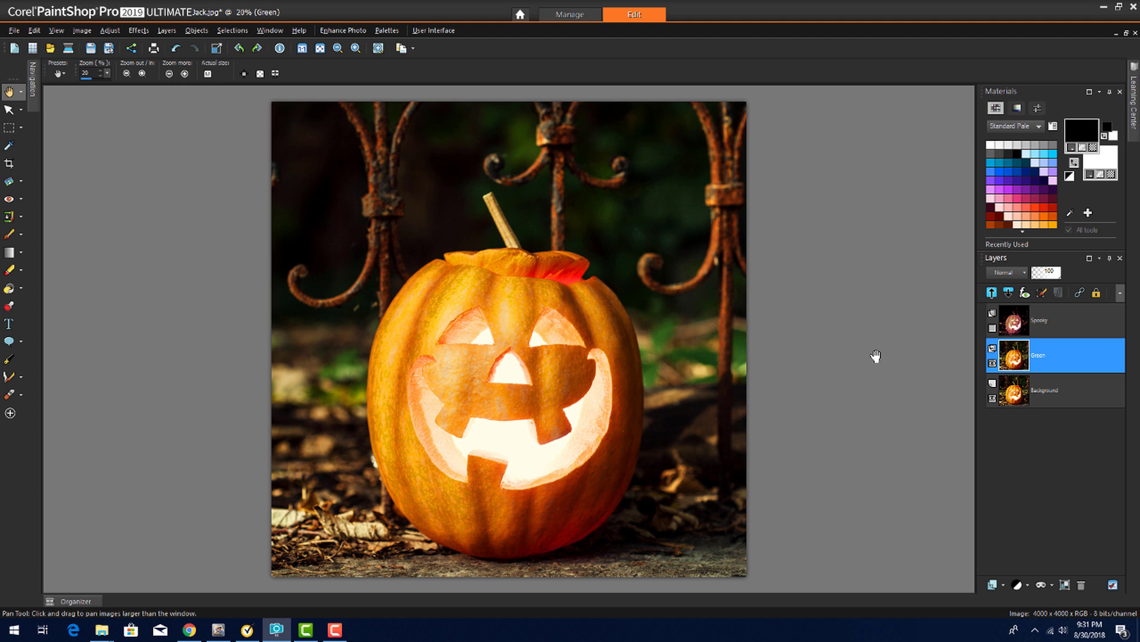
Step: Reach Retro Lab through the Learning Center's Effects topic for the Green layer
click(386, 30)
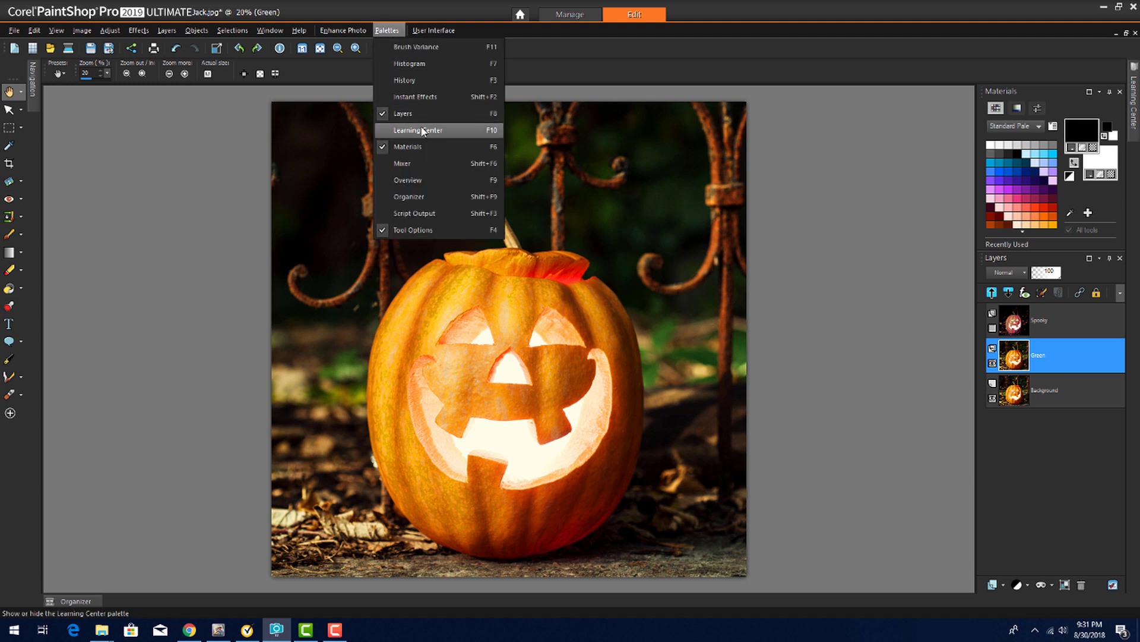
click(417, 130)
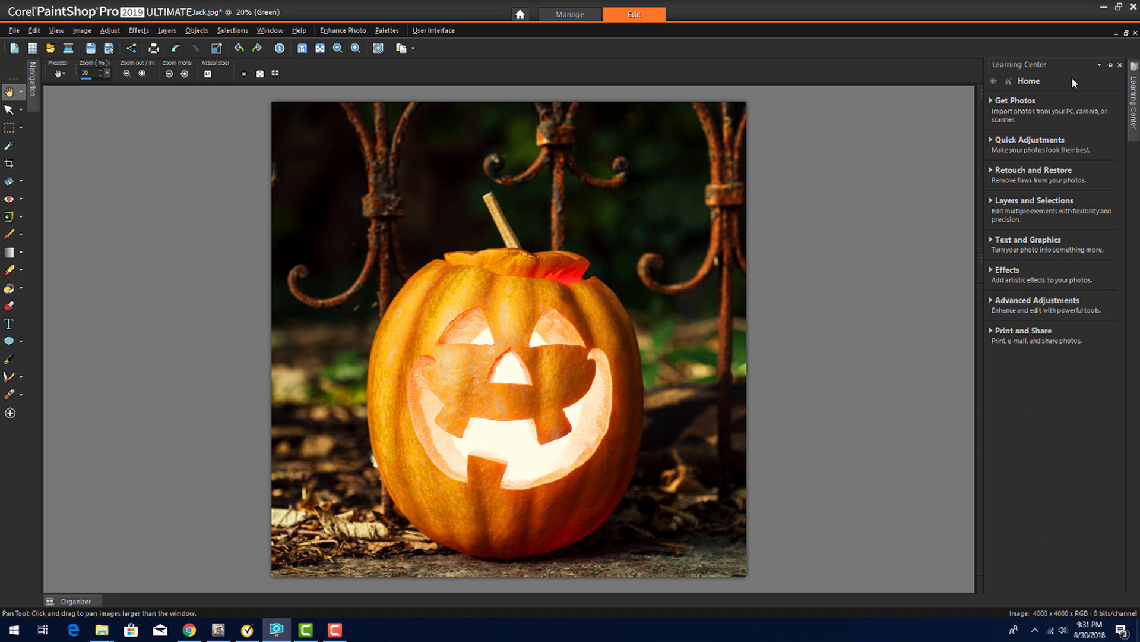
click(1032, 274)
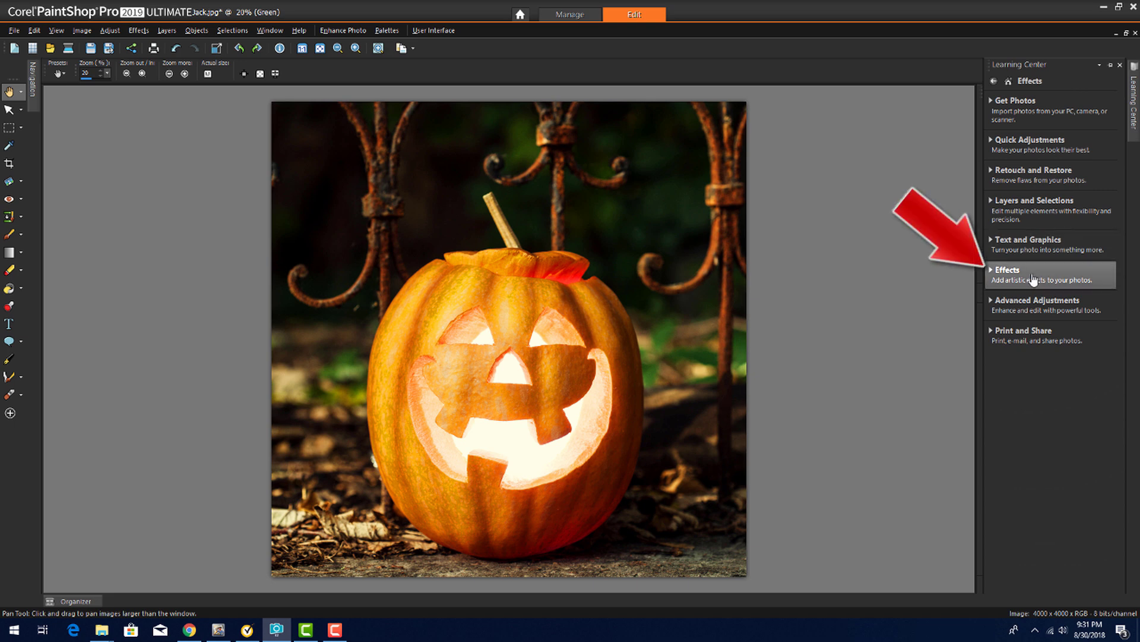
click(1007, 270)
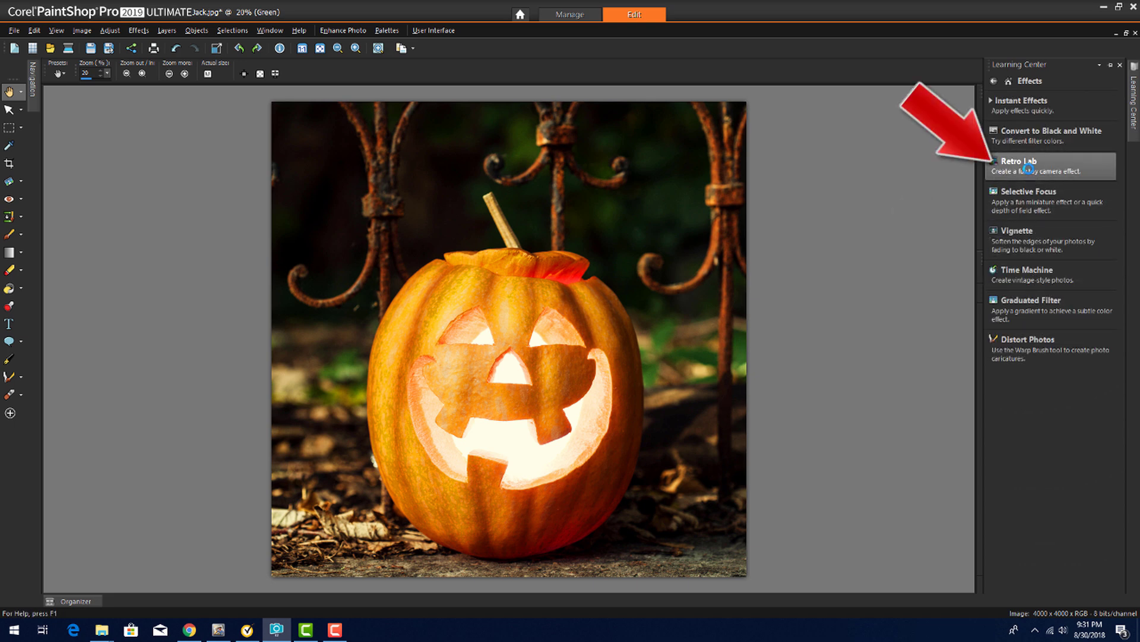
click(1019, 160)
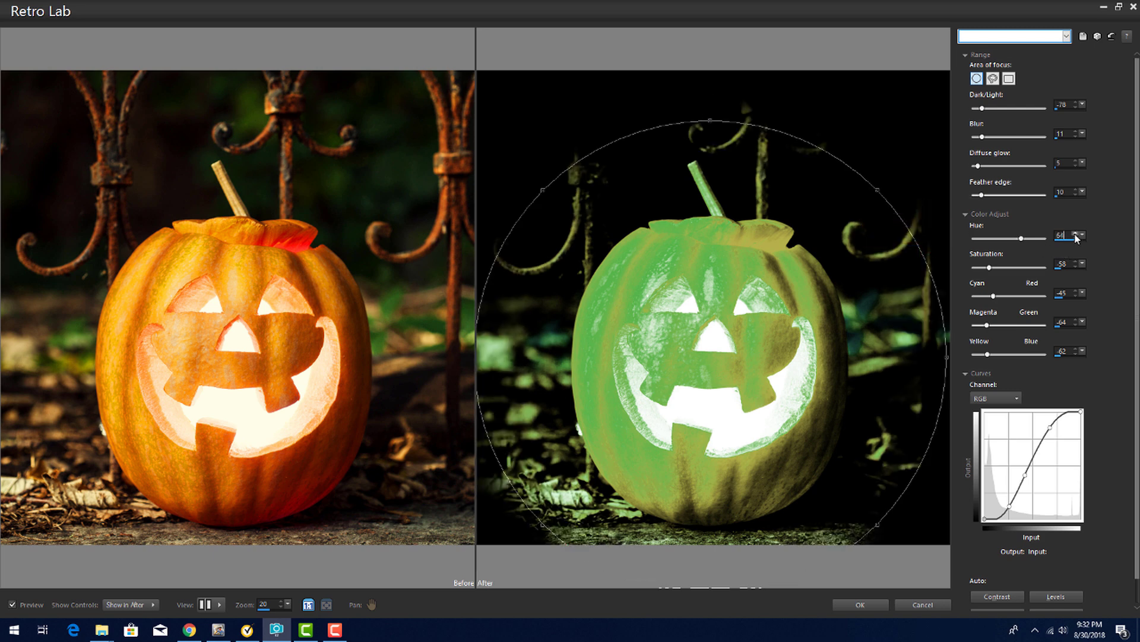
Step: Tint the pumpkin bright green with the Hue slider and apply the Retro Lab look
click(1079, 233)
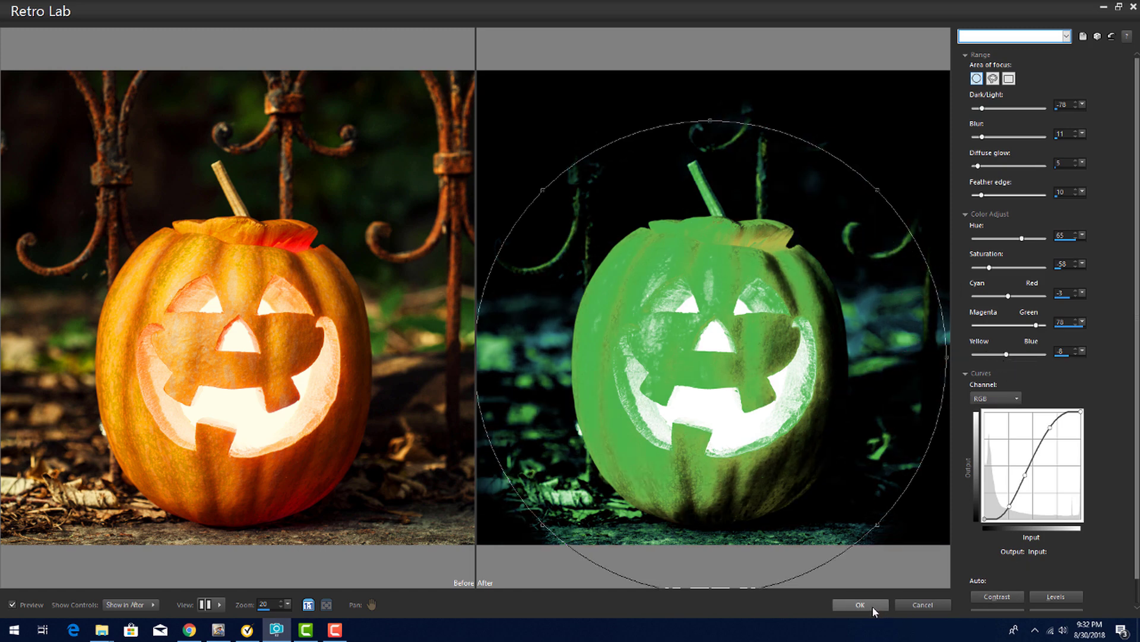
click(859, 605)
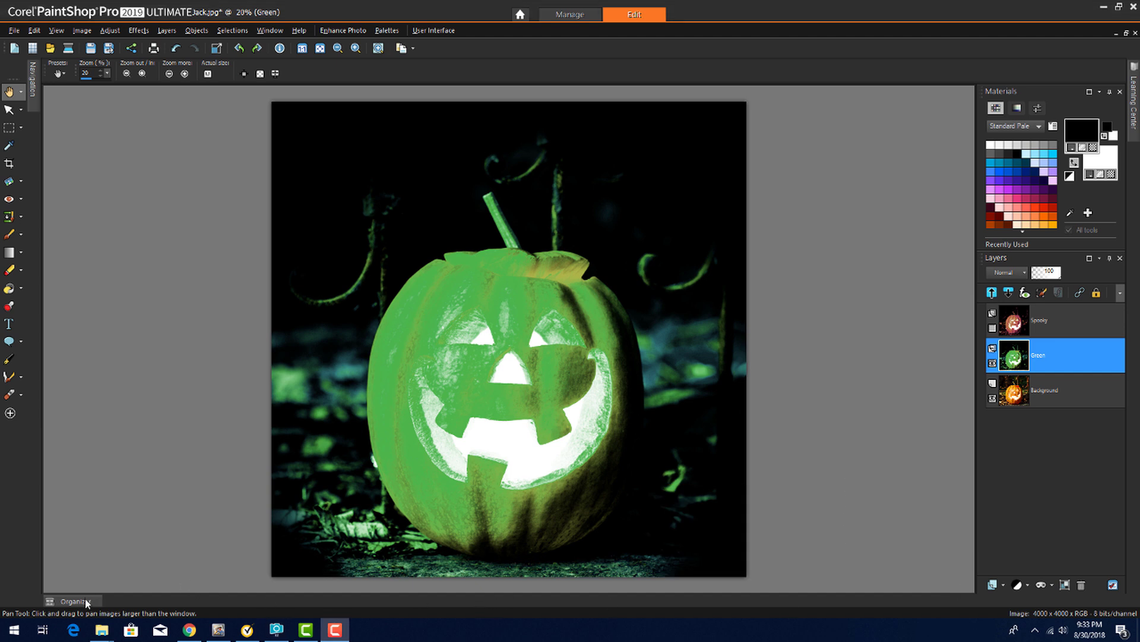
Step: Open the moon photo and apply Smart Photo Fix for warmer, brownish tones
click(73, 600)
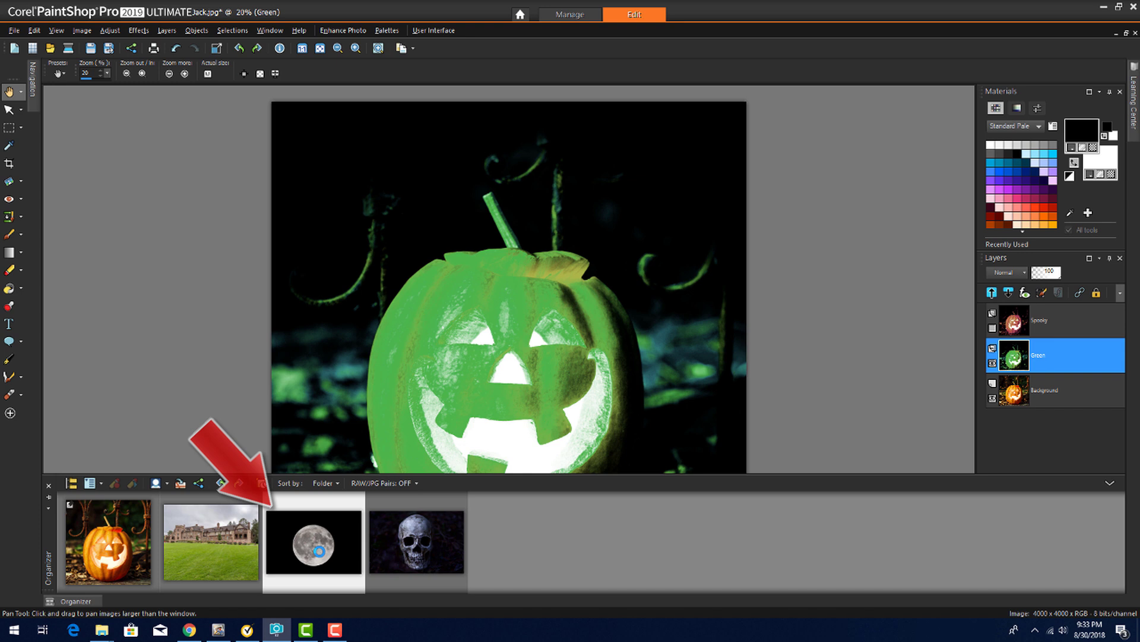
double_click(313, 543)
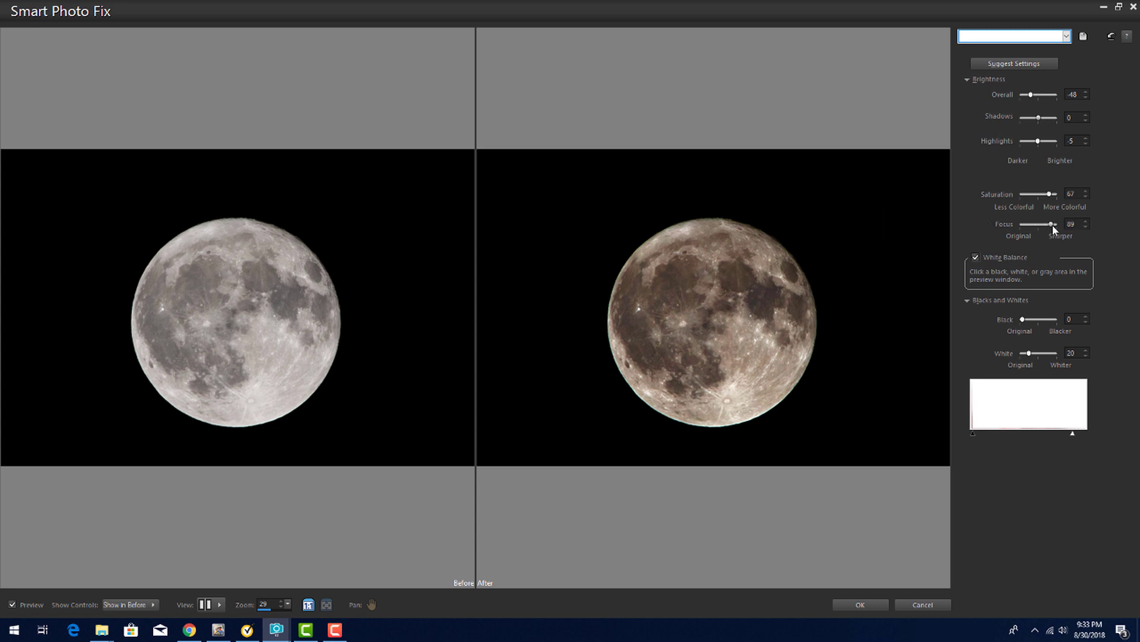
click(861, 605)
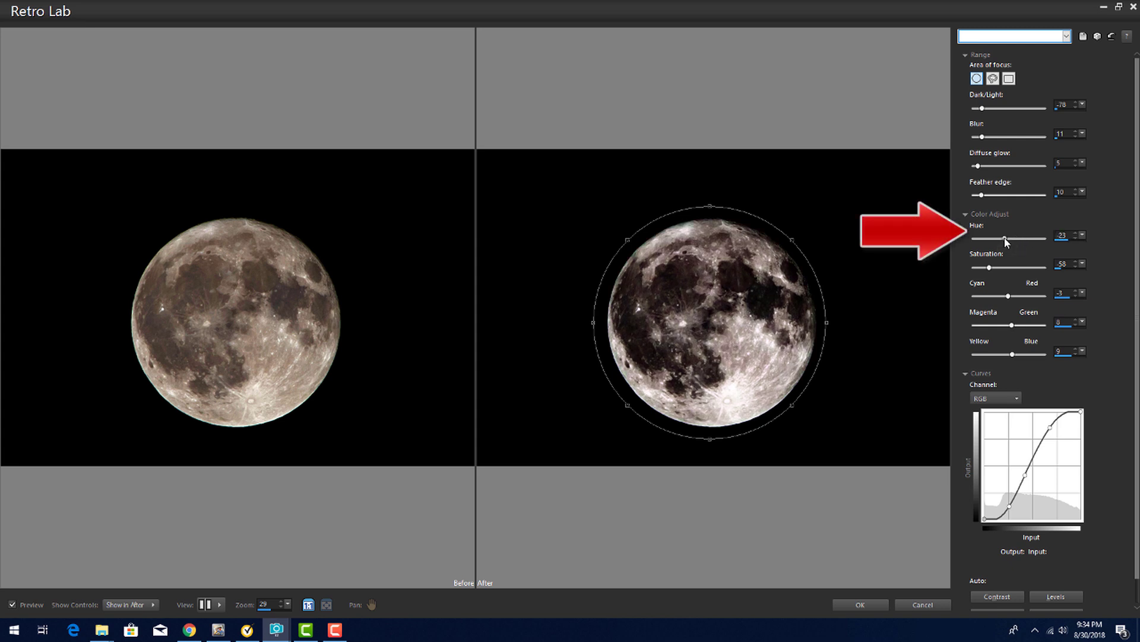
Step: Give the moon a pinkish-red Retro Lab tint with darkened, feathered surroundings, then show the Organizer
click(1081, 232)
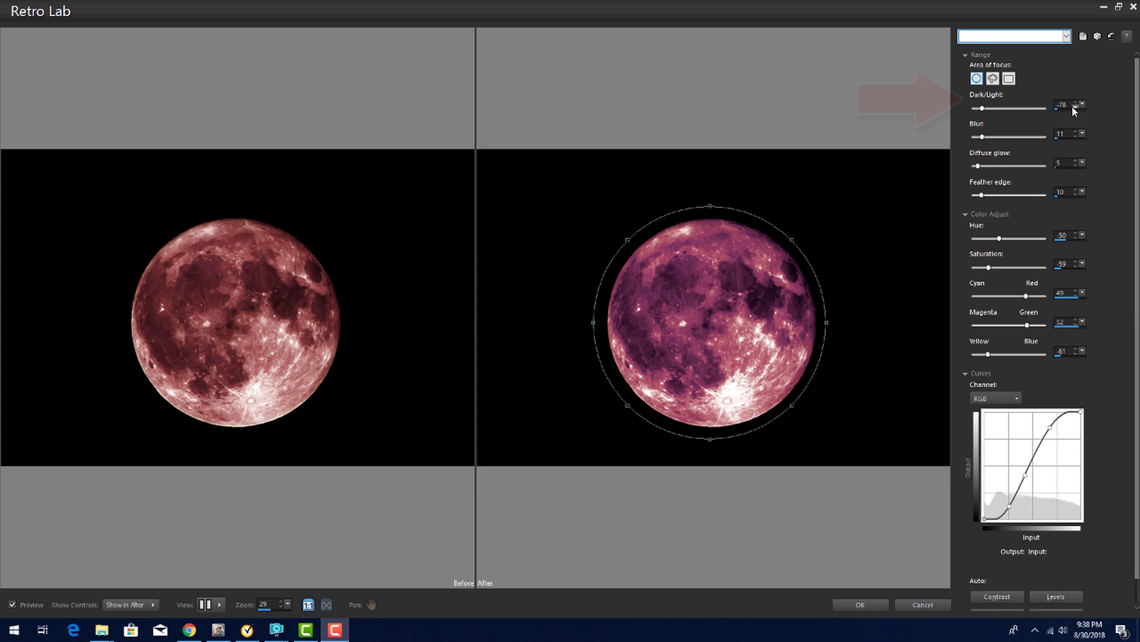
click(1079, 110)
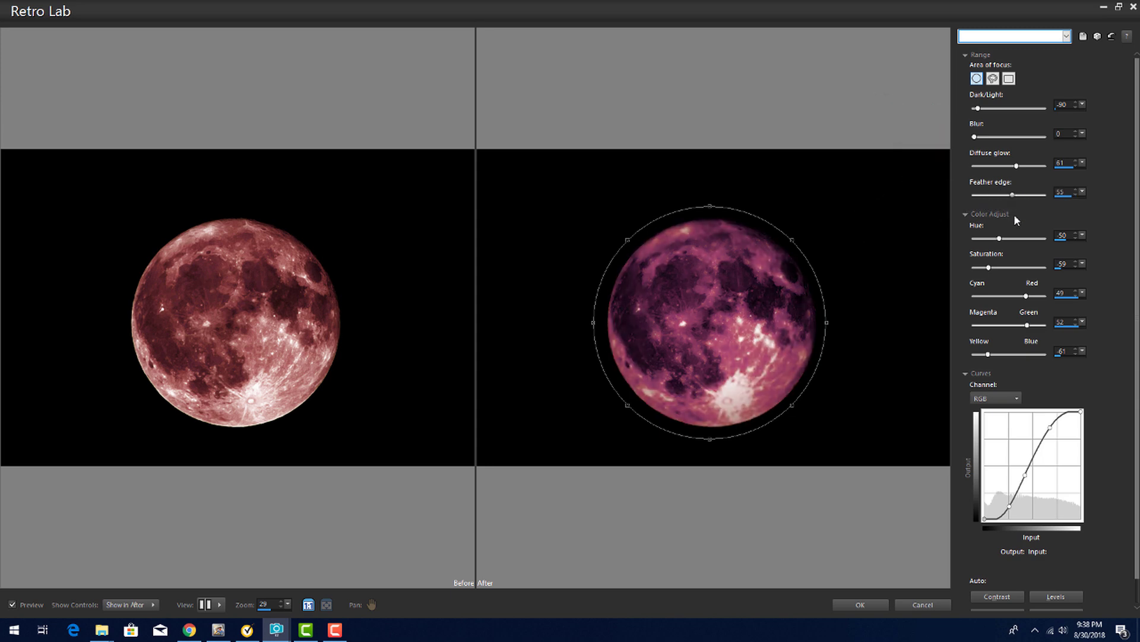
click(860, 605)
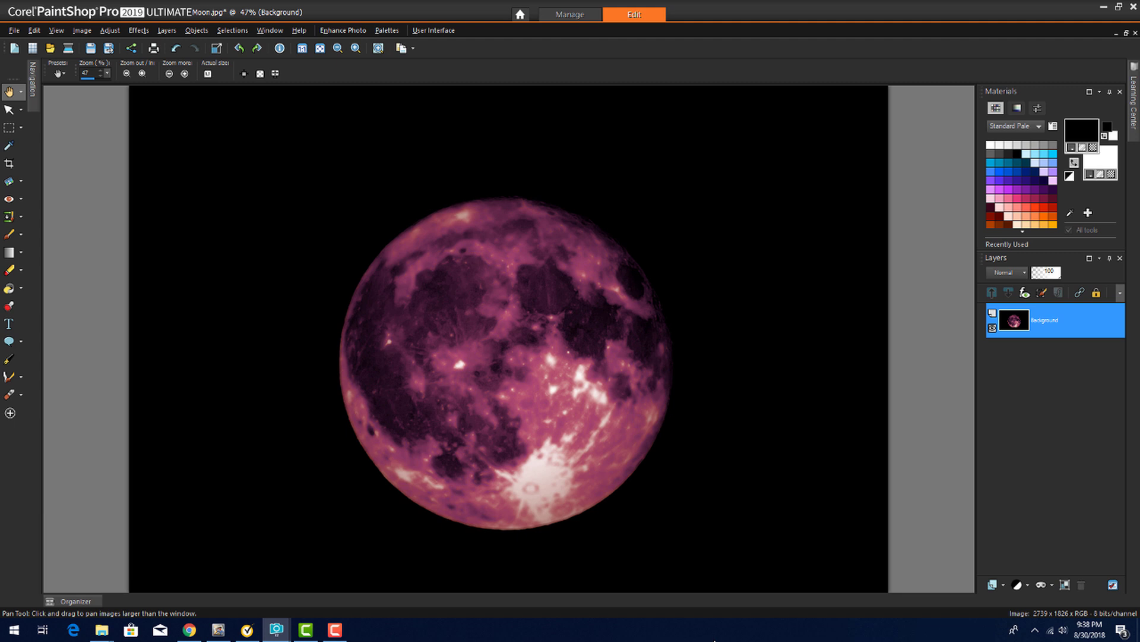
click(76, 601)
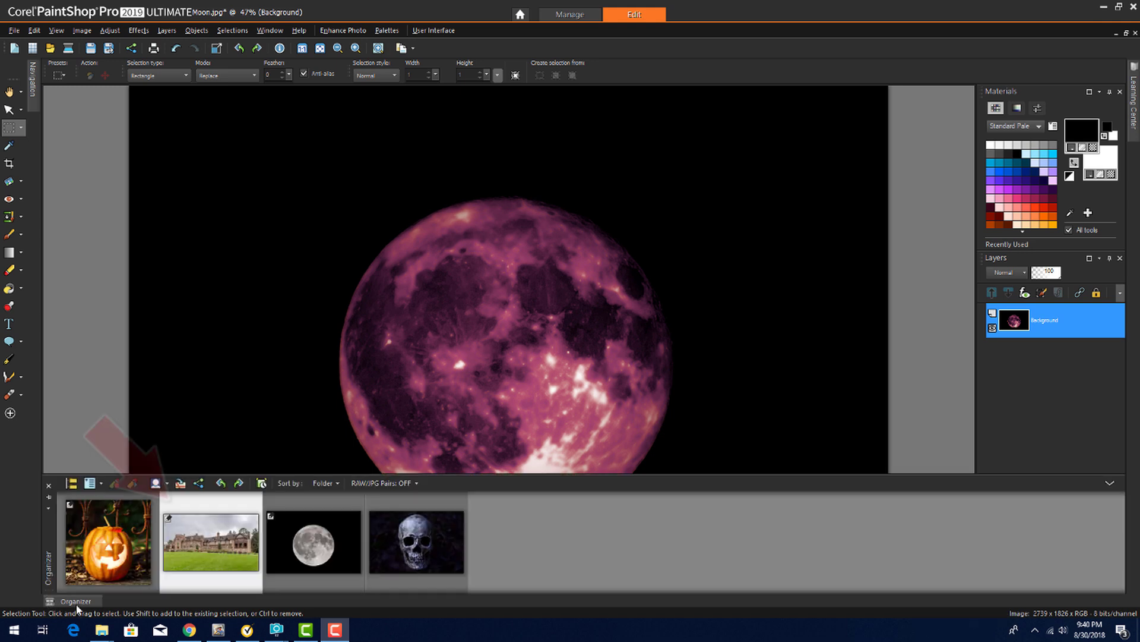
Step: Open Mansion.jpg, hide the photo tray and start the Infrared Film effect
double_click(211, 542)
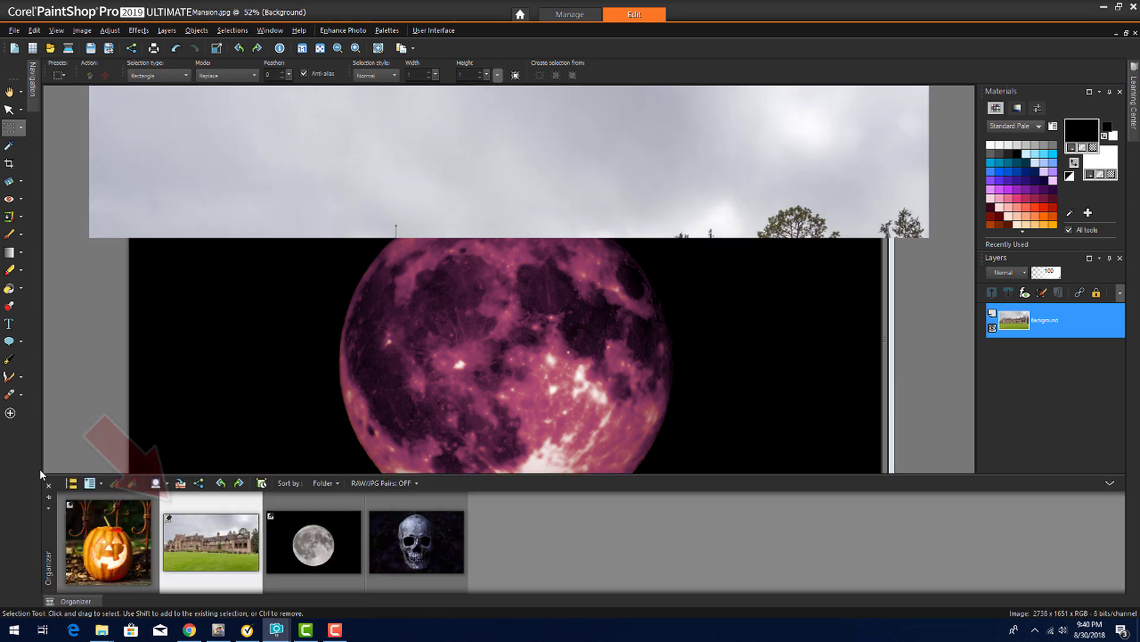
double_click(211, 542)
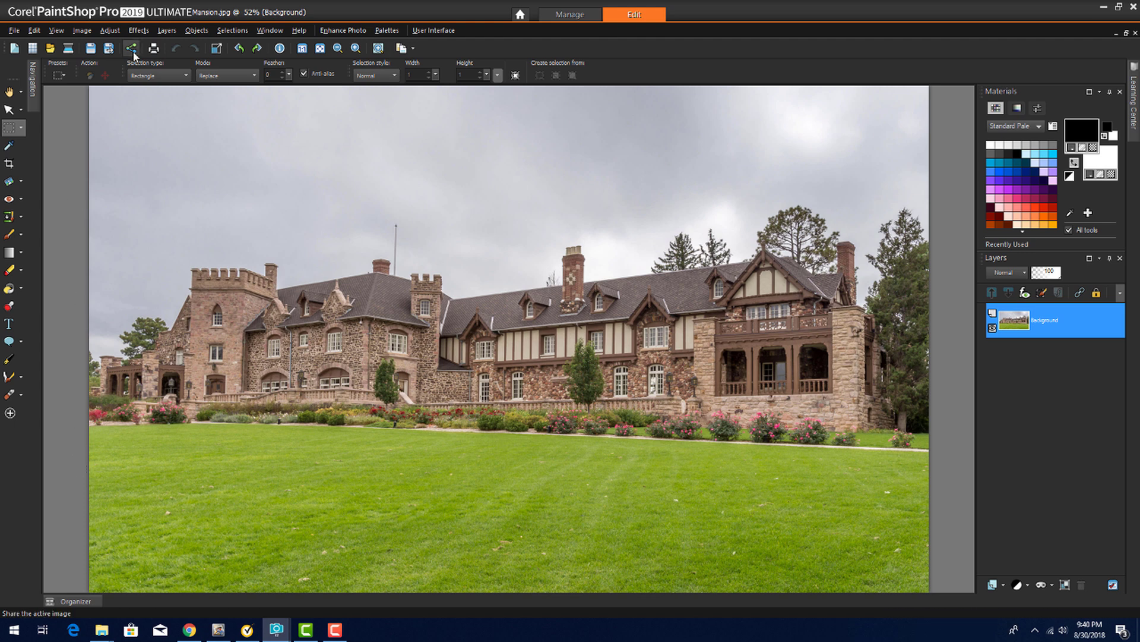
click(138, 29)
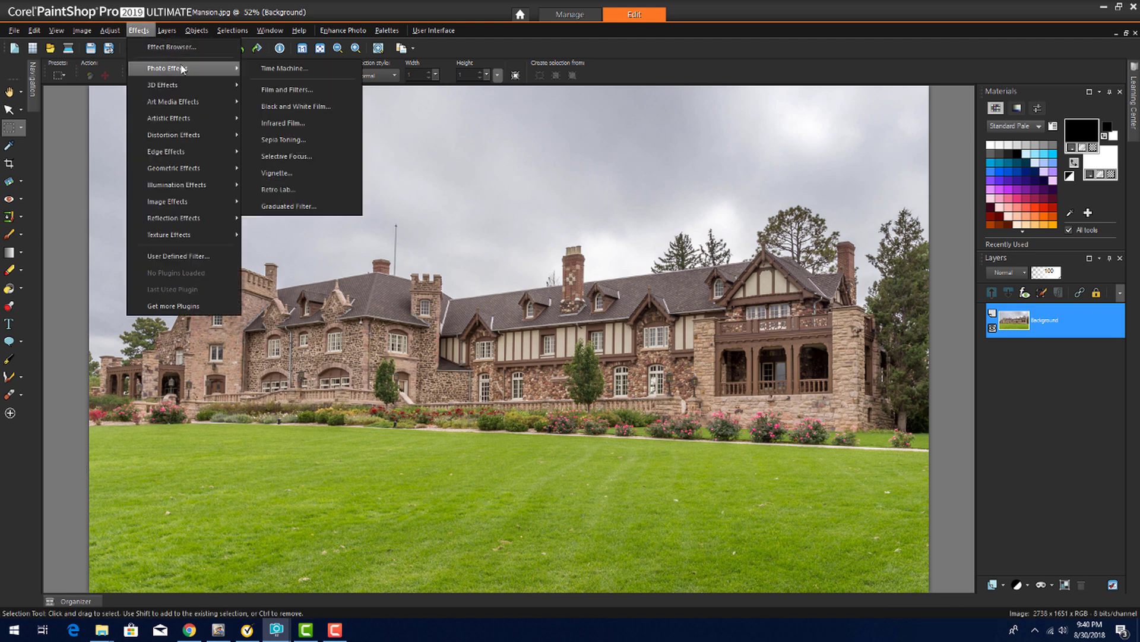
click(284, 122)
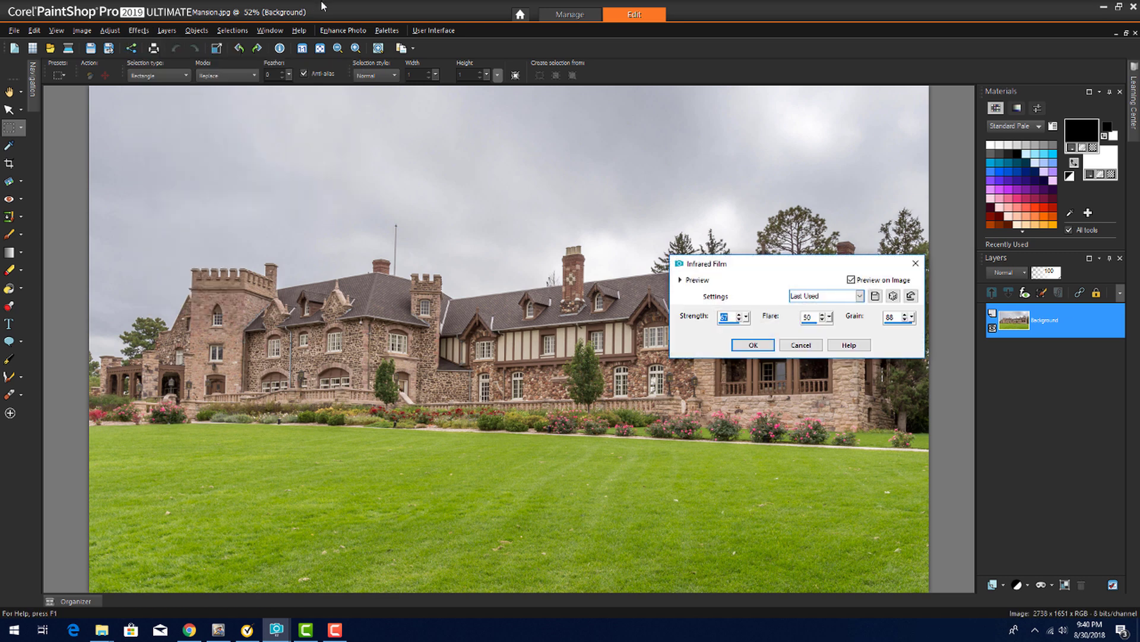
Step: Adjust infrared strength, randomize the settings and tweak grain for a bright black-and-white look
click(851, 279)
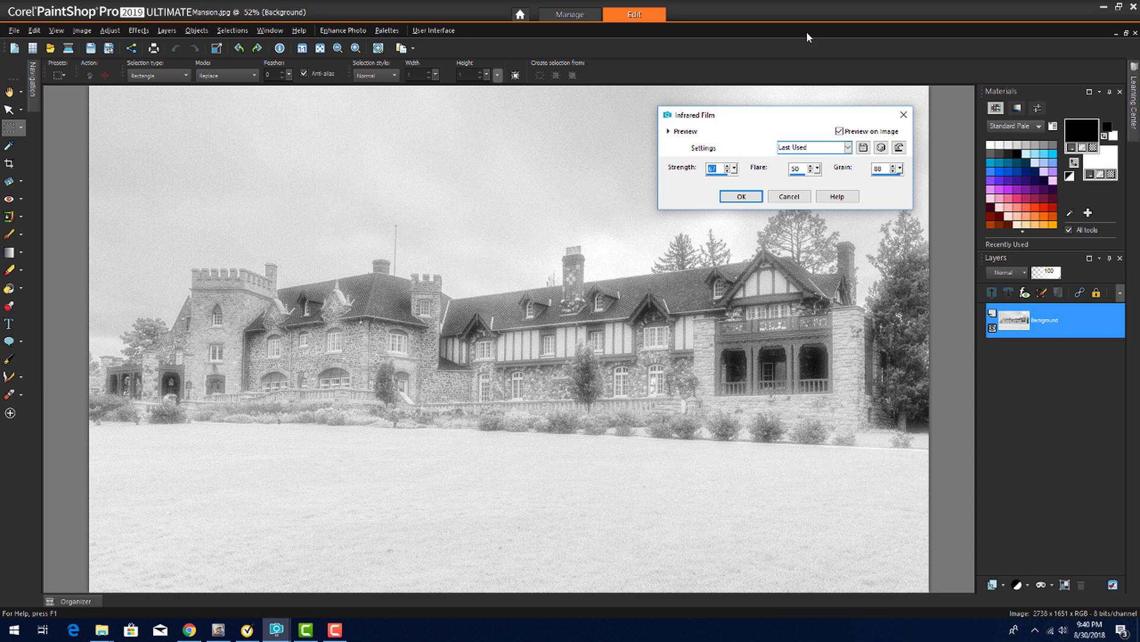
click(881, 147)
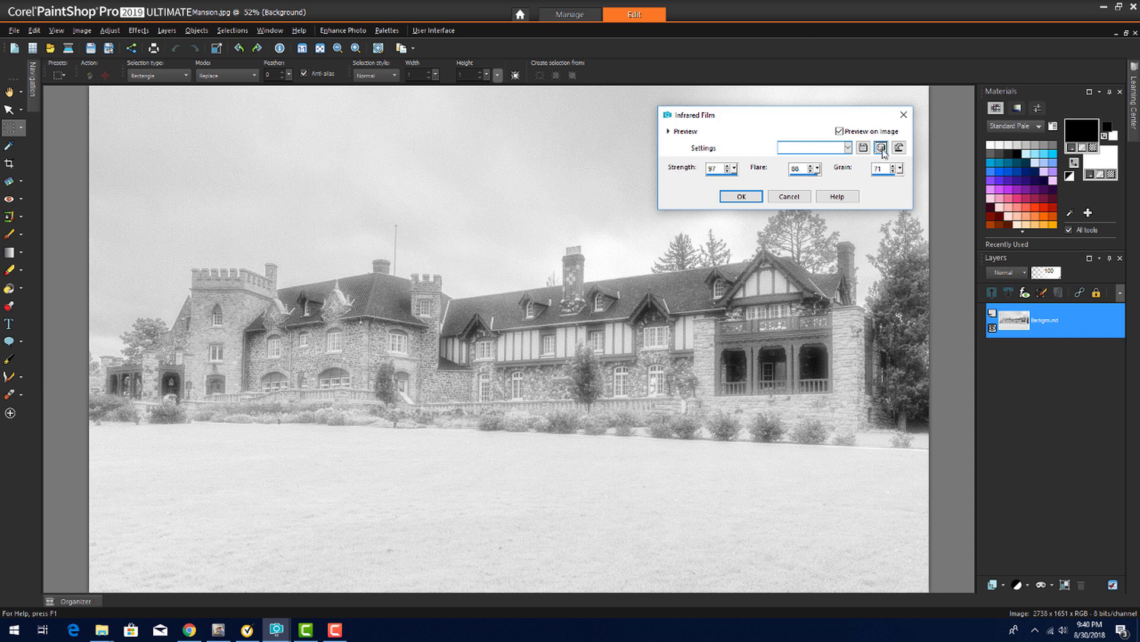
click(881, 147)
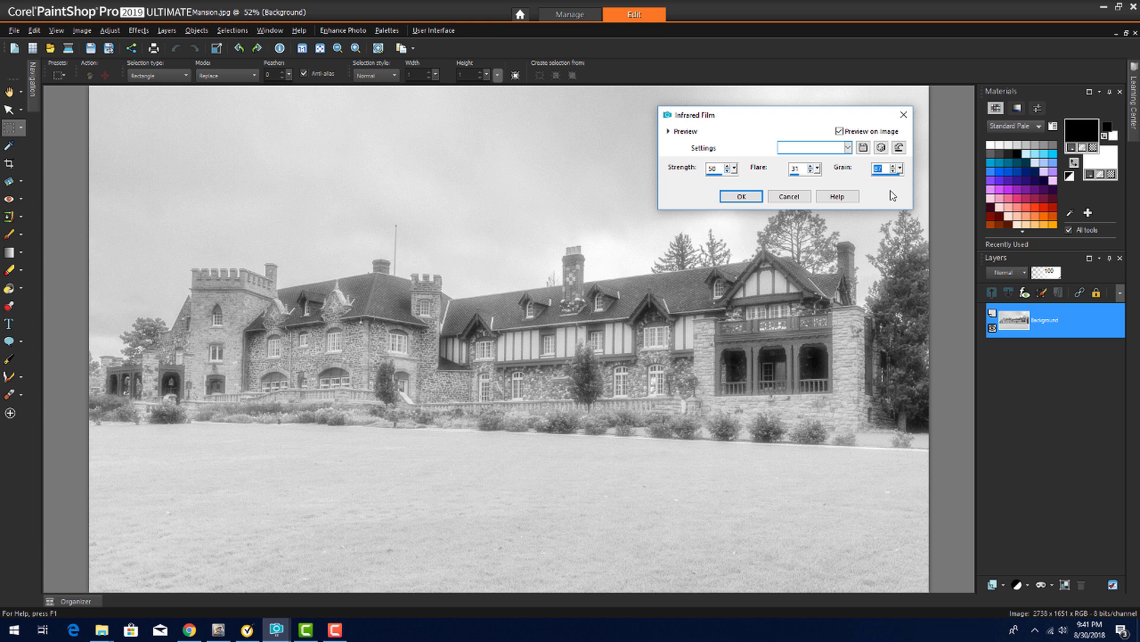
click(739, 196)
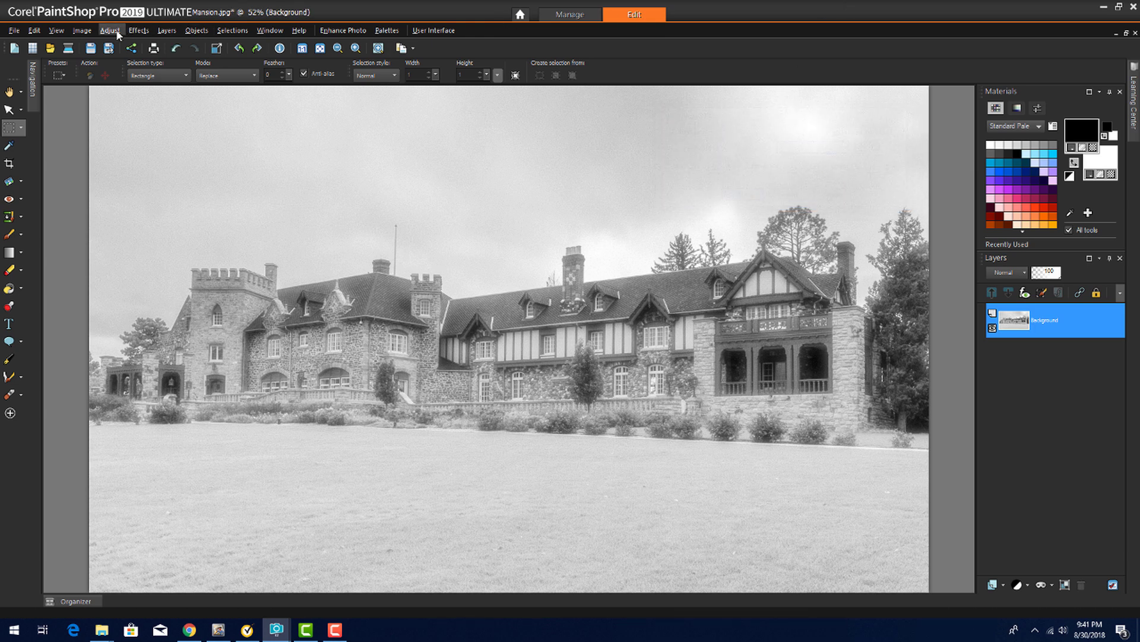
Step: Apply the Retro Lab photo effect with a rectangular focus area for a dark blue-grey look
click(109, 29)
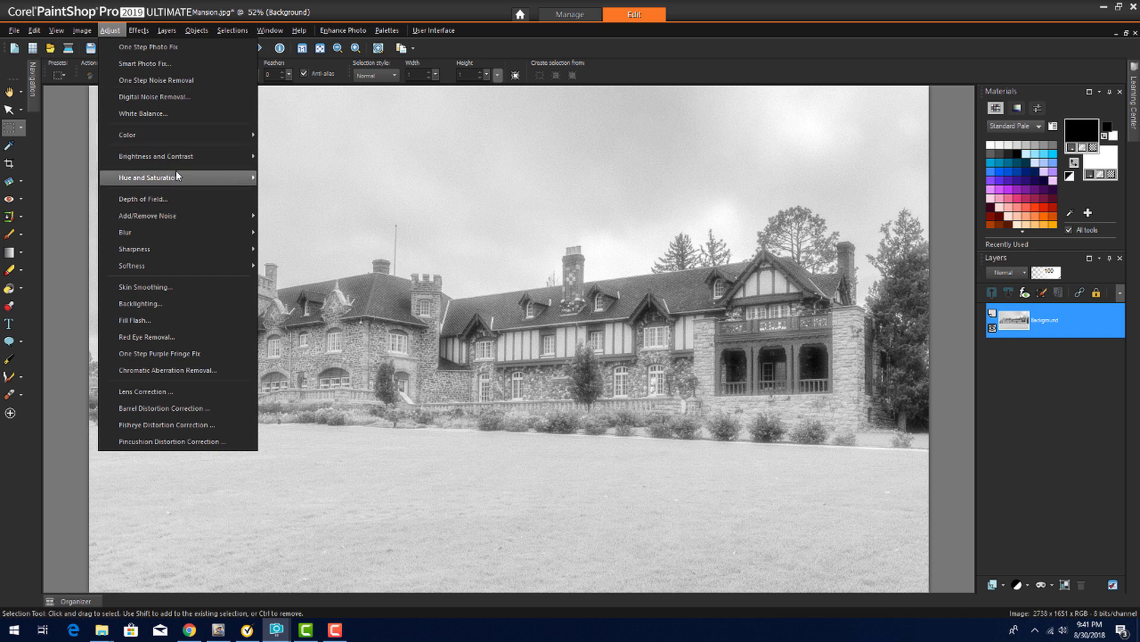
click(301, 198)
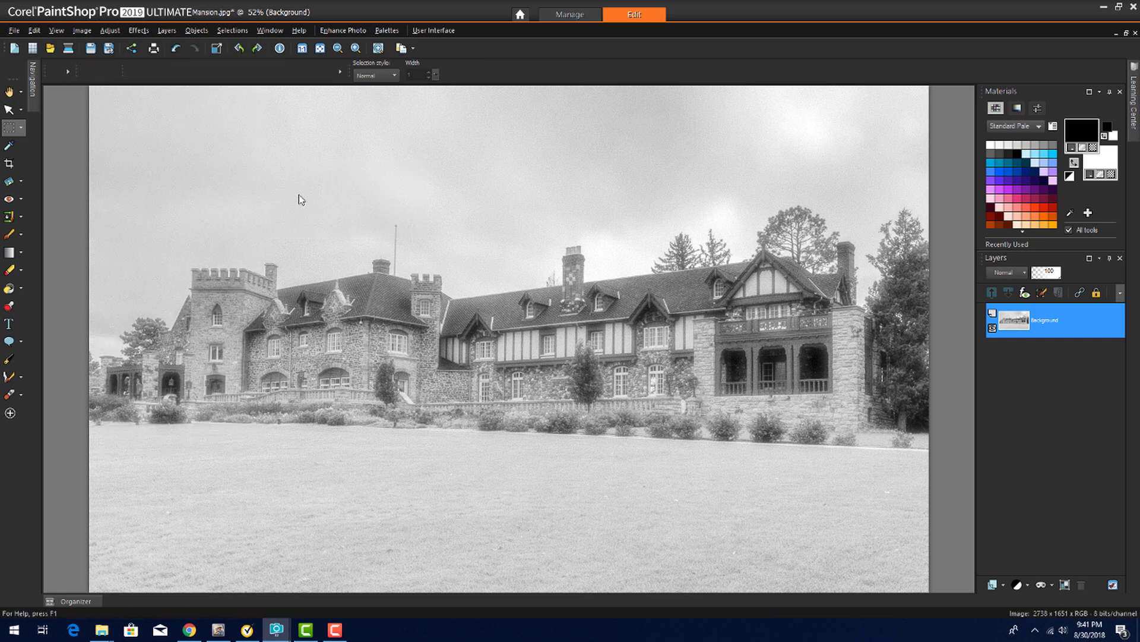
click(109, 30)
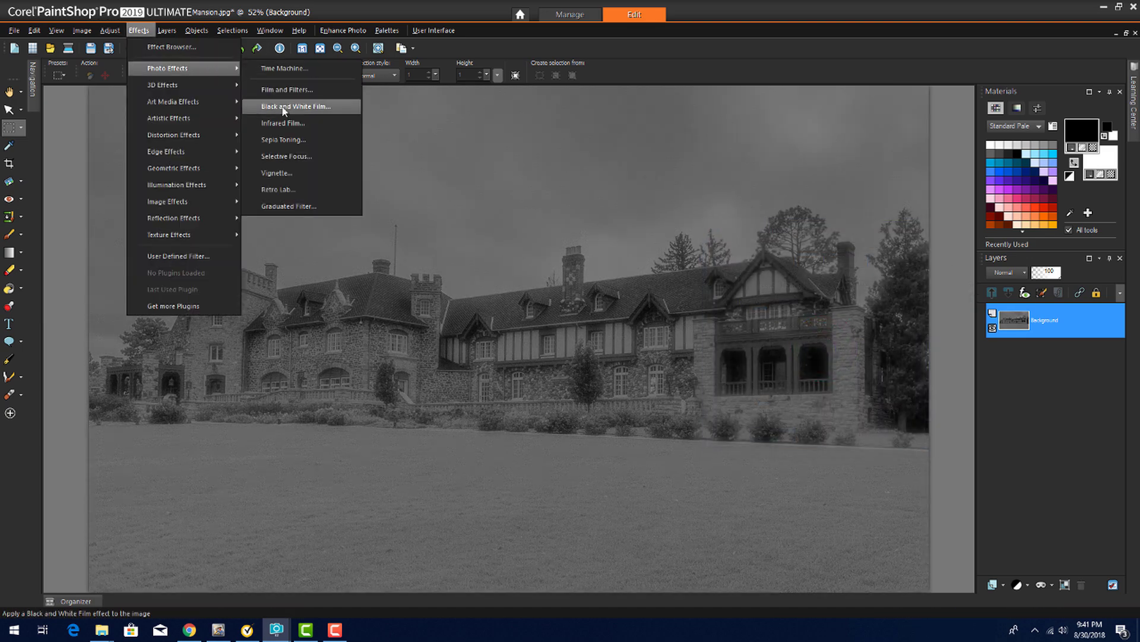
click(278, 189)
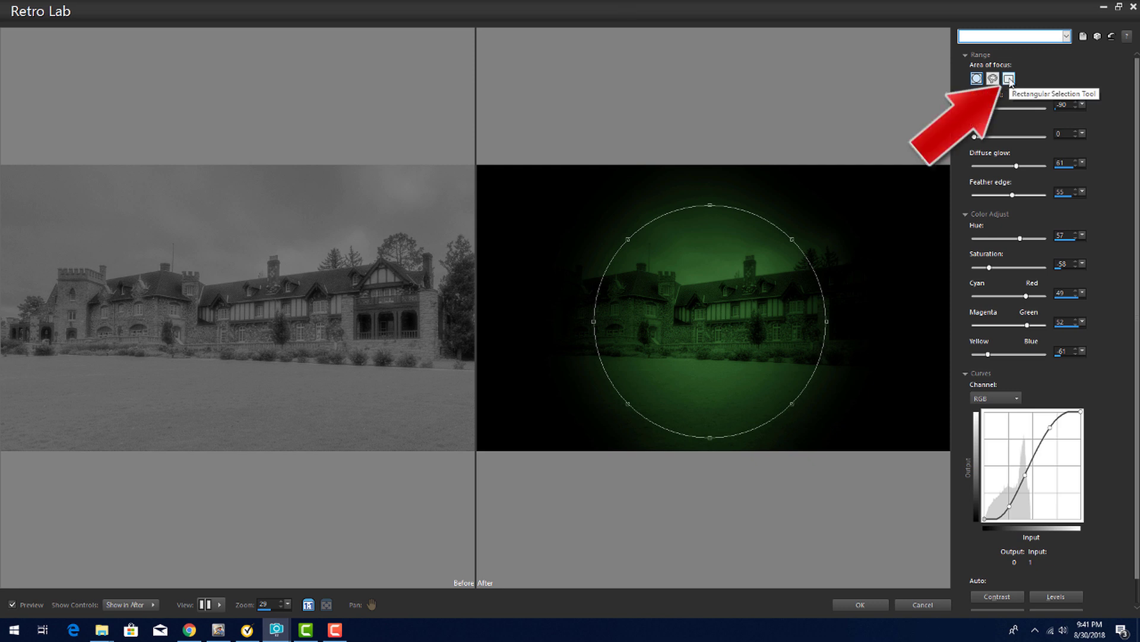
click(1009, 78)
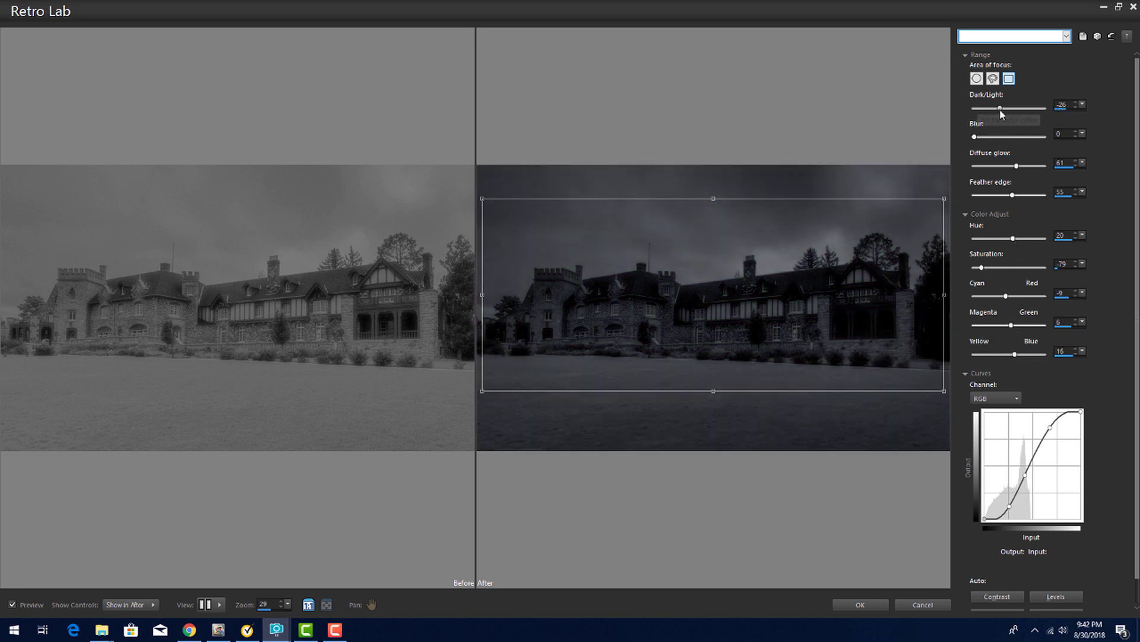
click(859, 605)
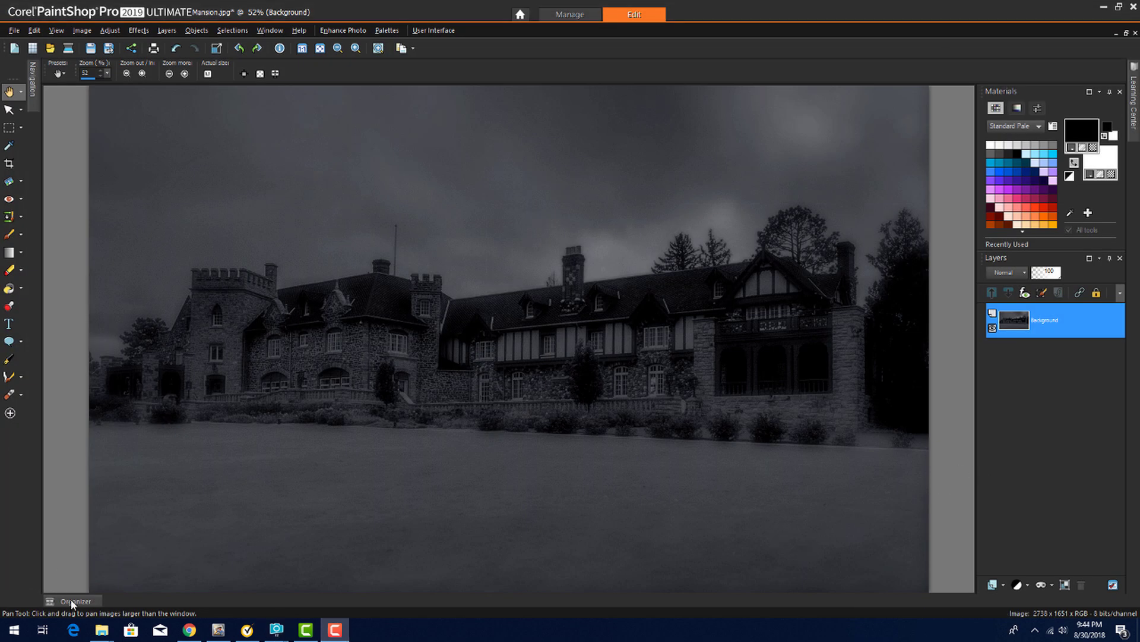
Step: Load Skull.jpg from the Organizer thumbnails for editing
click(77, 600)
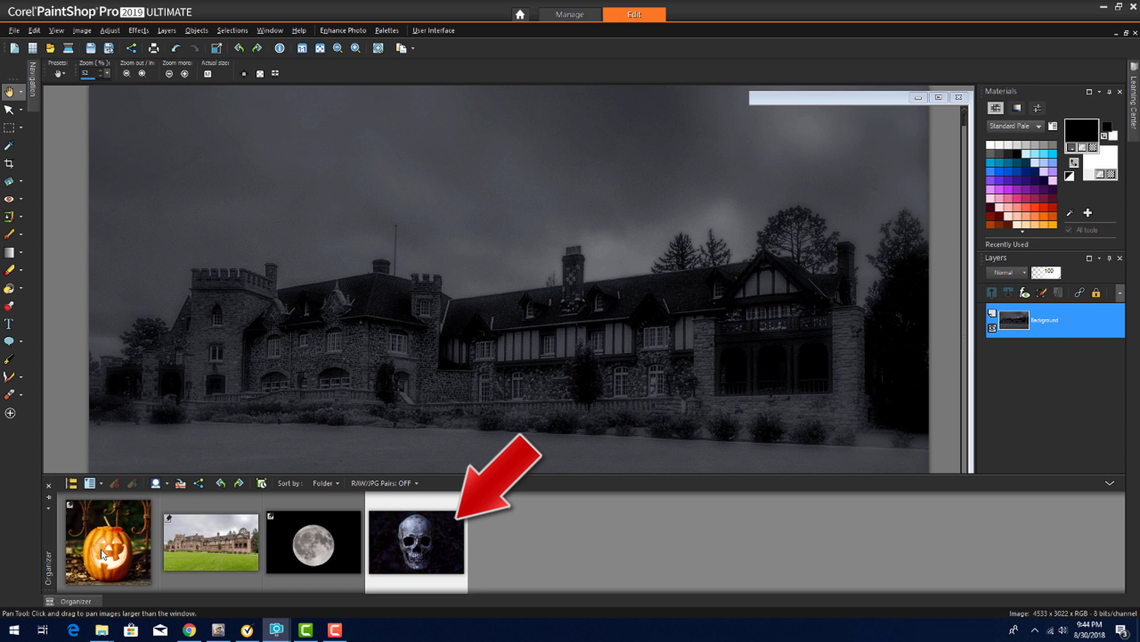
double_click(417, 543)
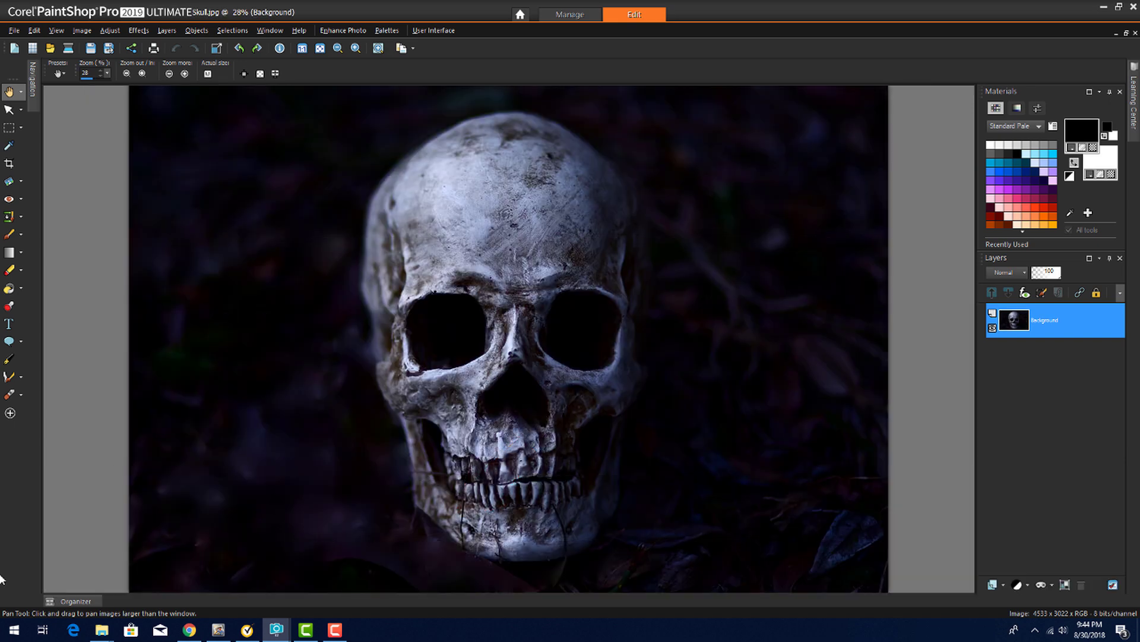
mouse_move(258, 169)
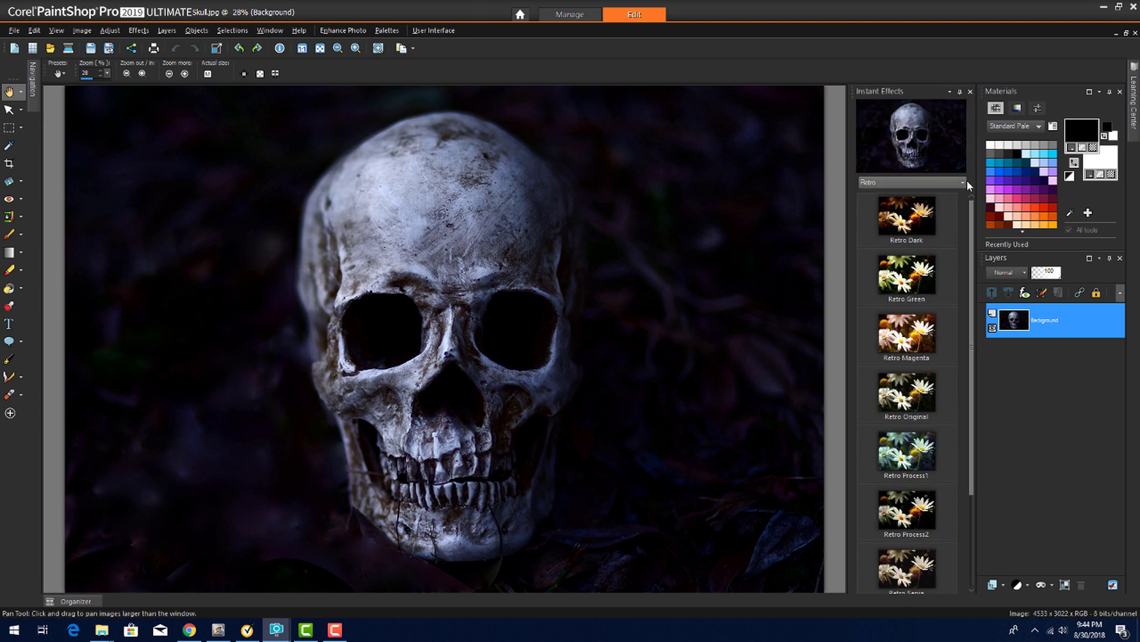
Step: Apply the Landscape Contrast more and Retro Dark instant effects to the skull
click(964, 183)
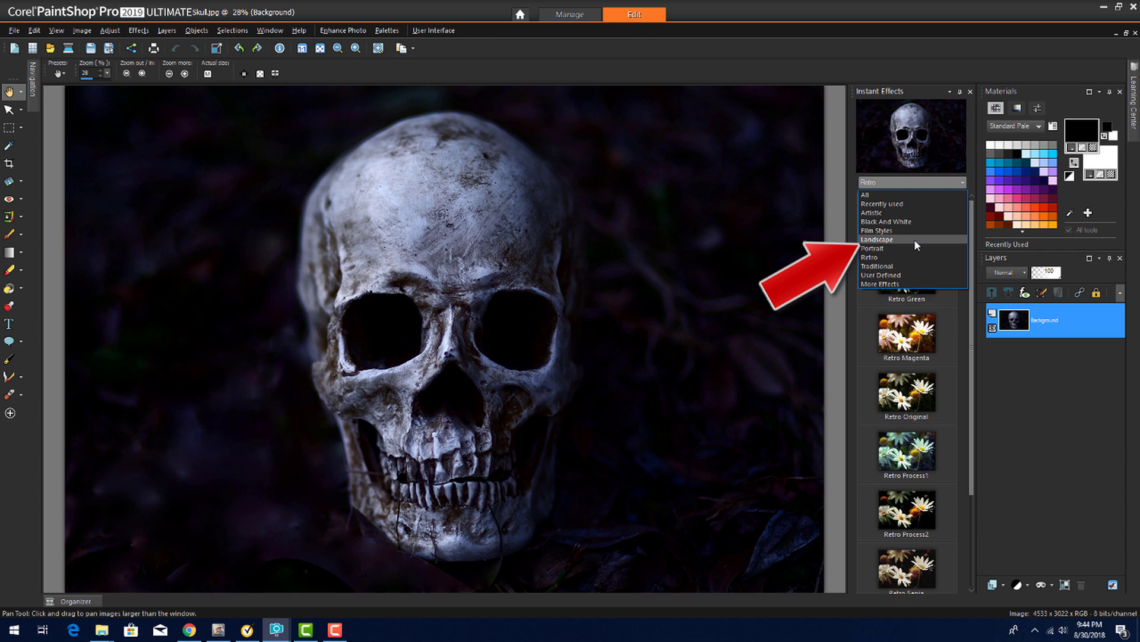
click(876, 239)
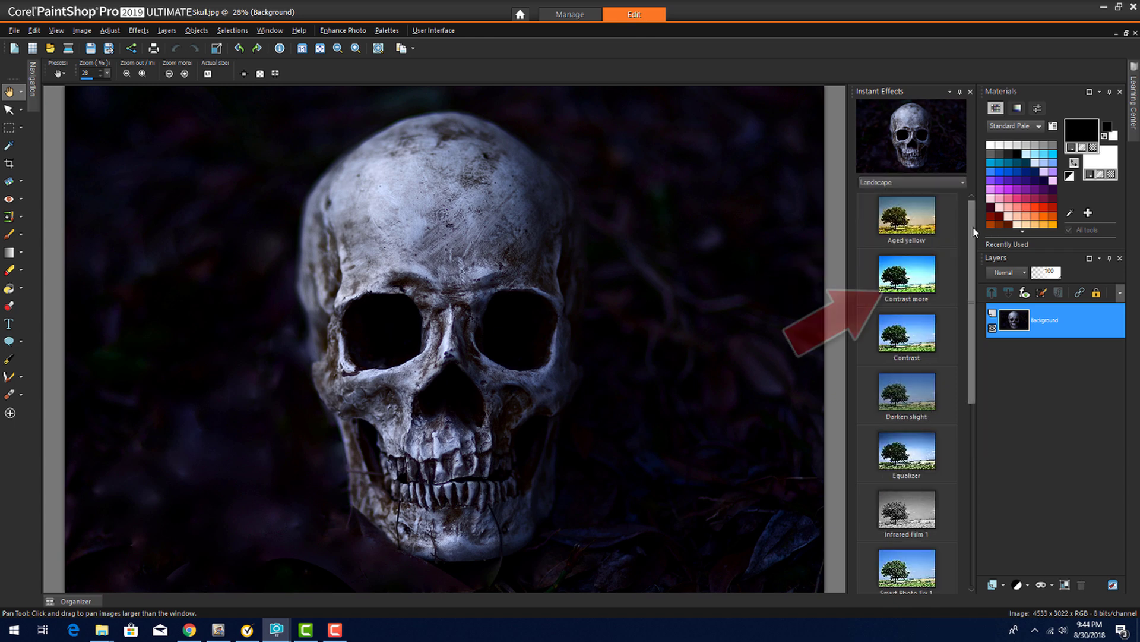
click(907, 277)
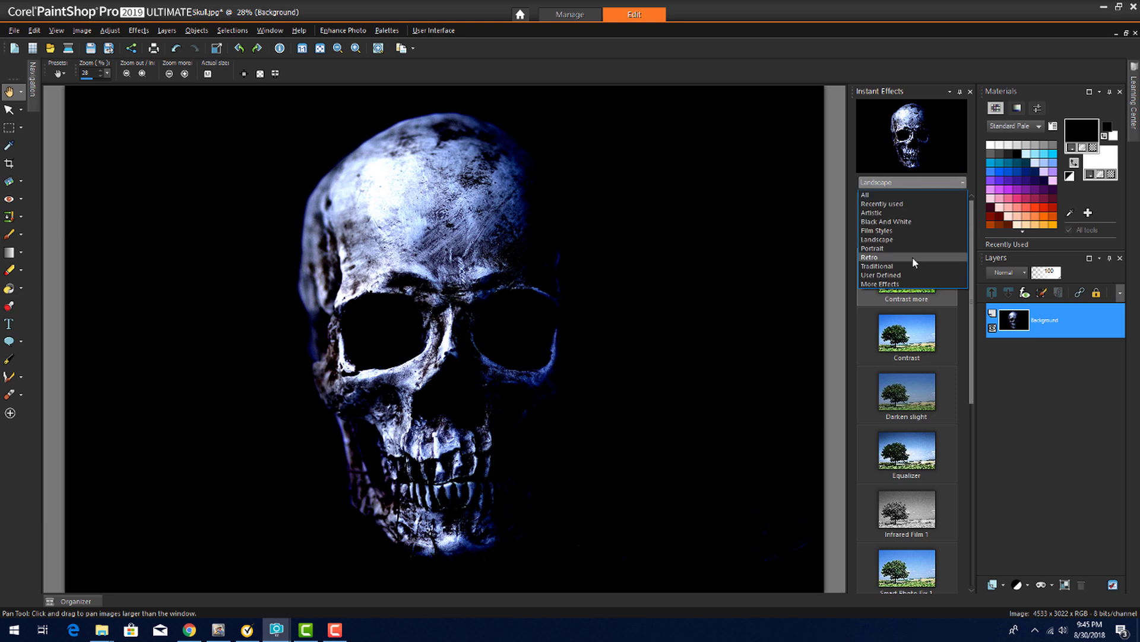
click(870, 256)
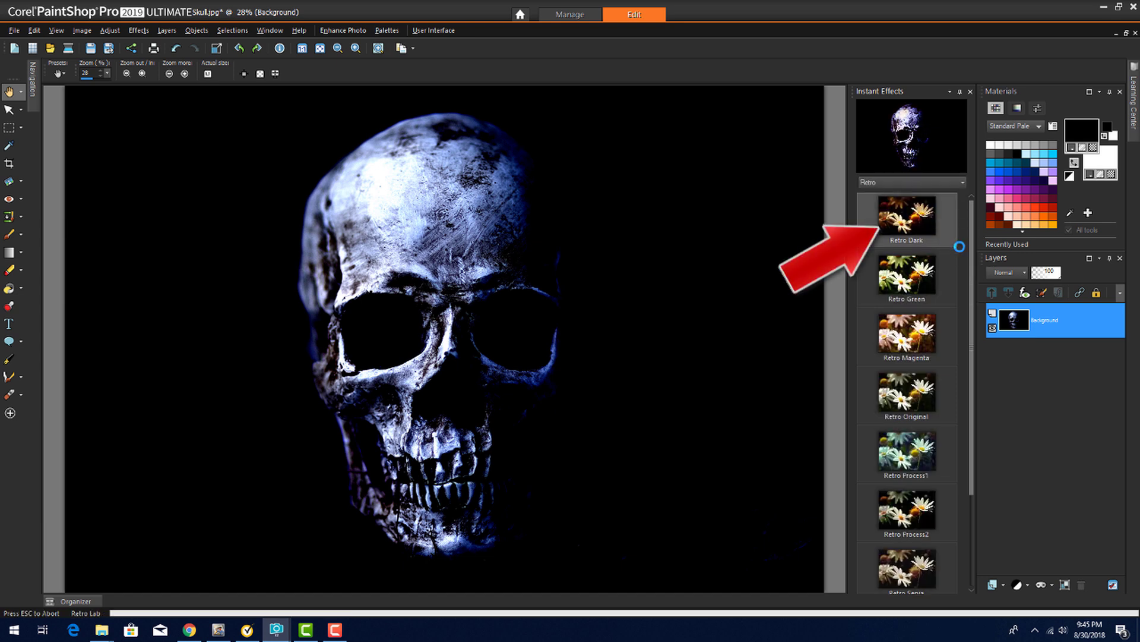
double_click(907, 220)
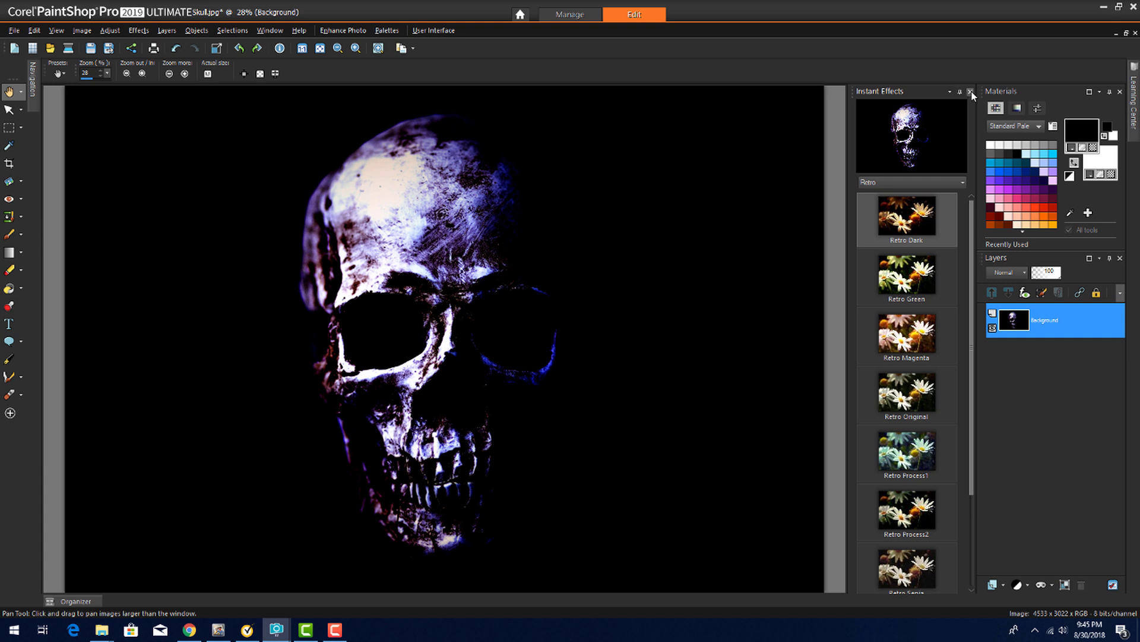
Step: Colorize the skull with Hue 30 and raised saturation for a golden-yellow glow
click(972, 92)
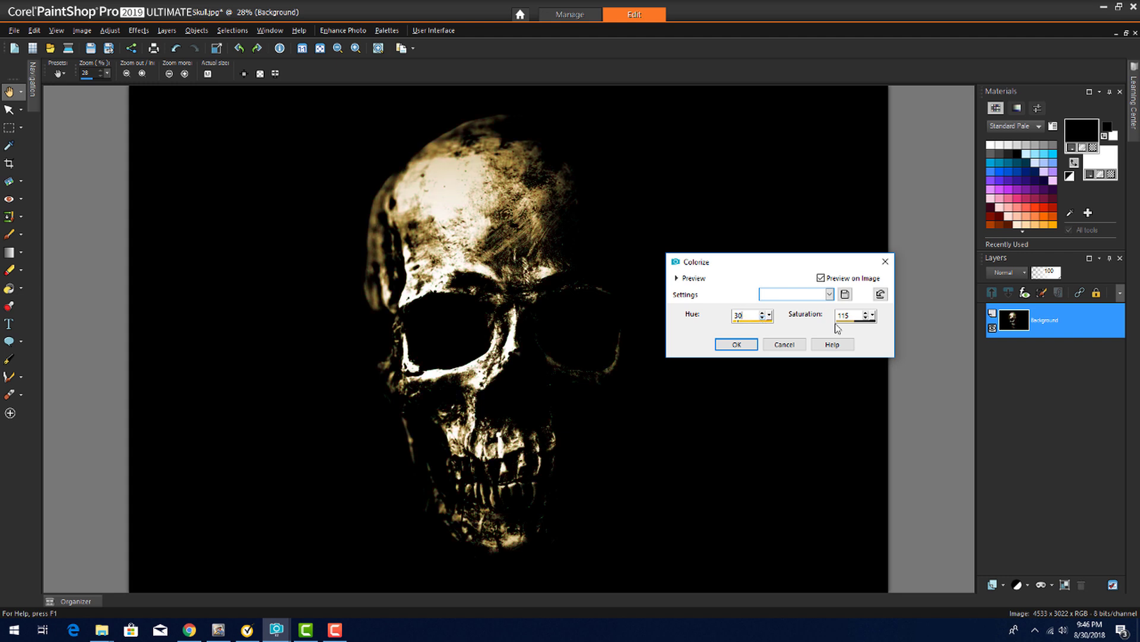
click(872, 313)
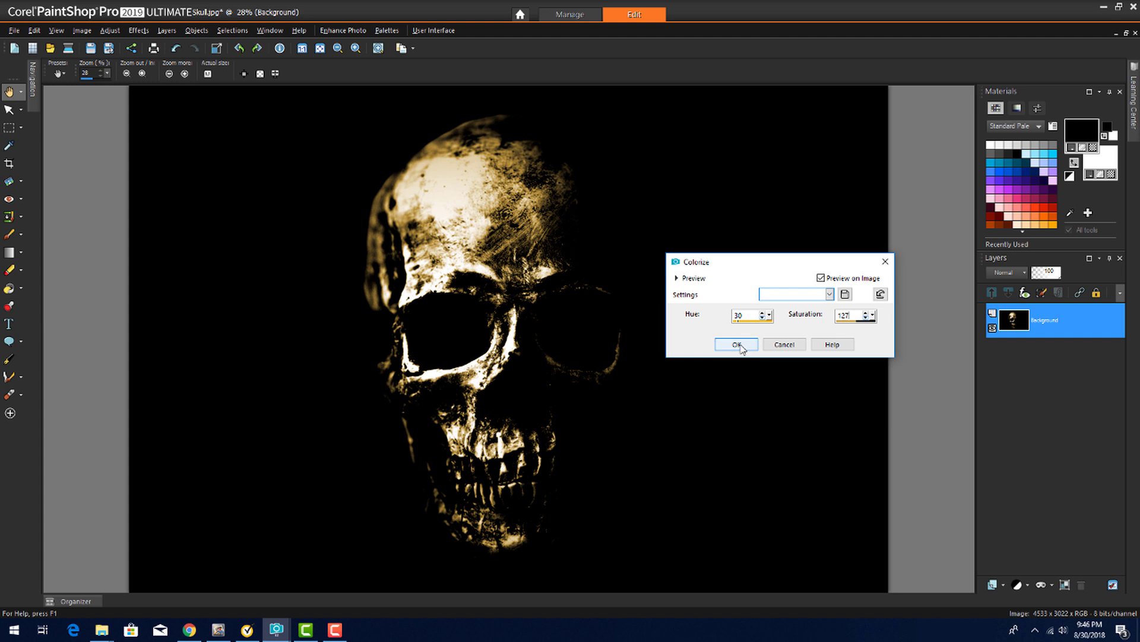
click(734, 344)
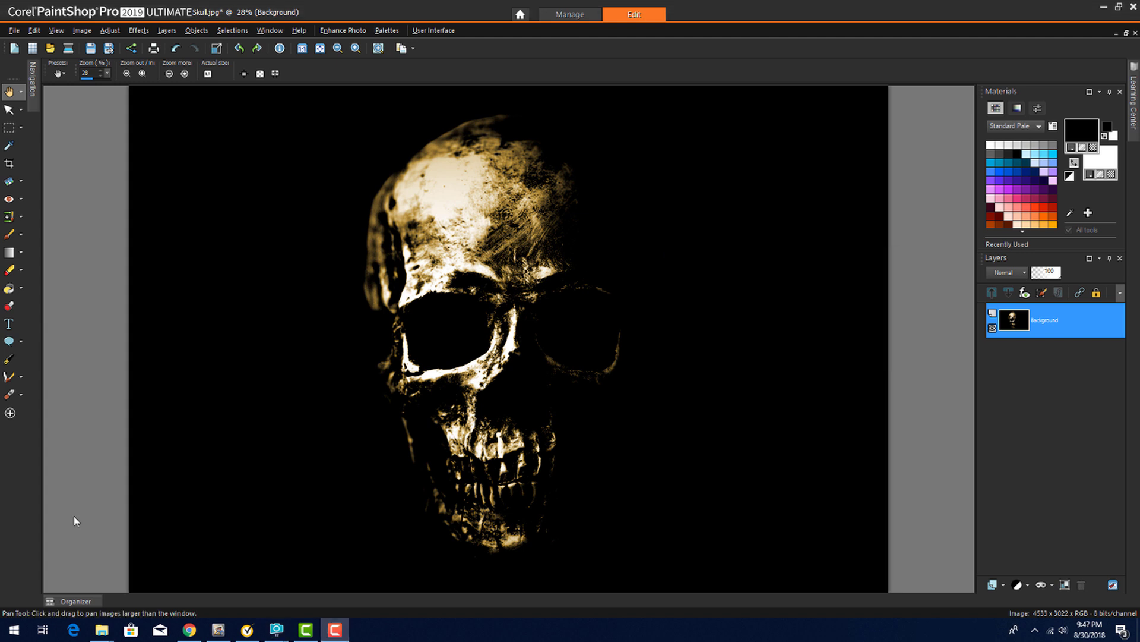
Step: Paint purple Lightning picture tubes around the skull with increased Scale and Step
click(9, 305)
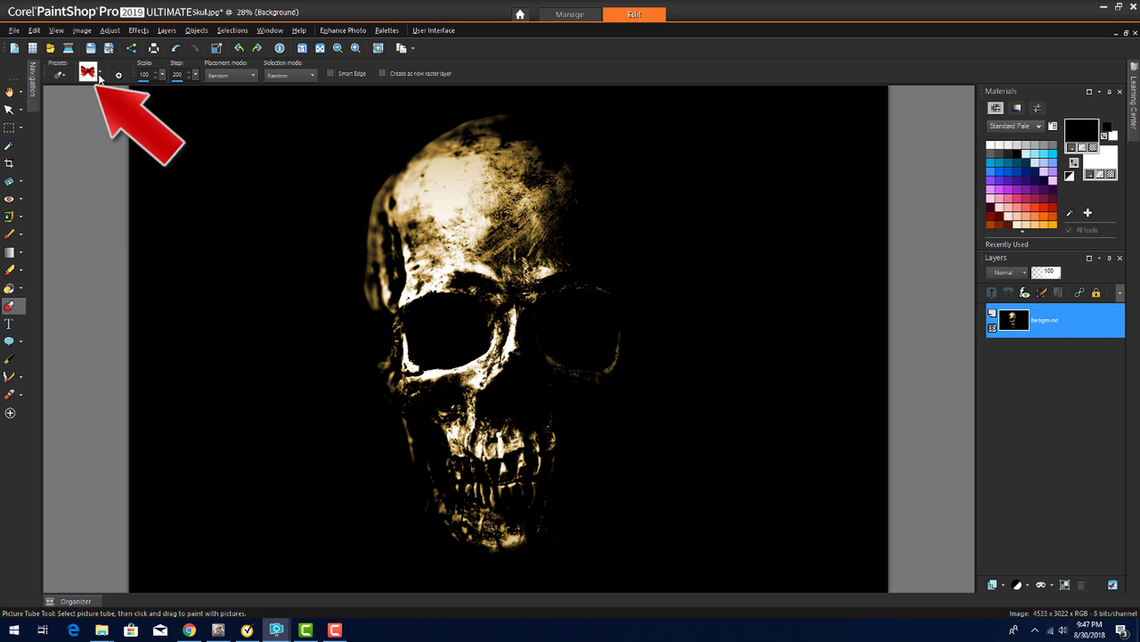
click(87, 70)
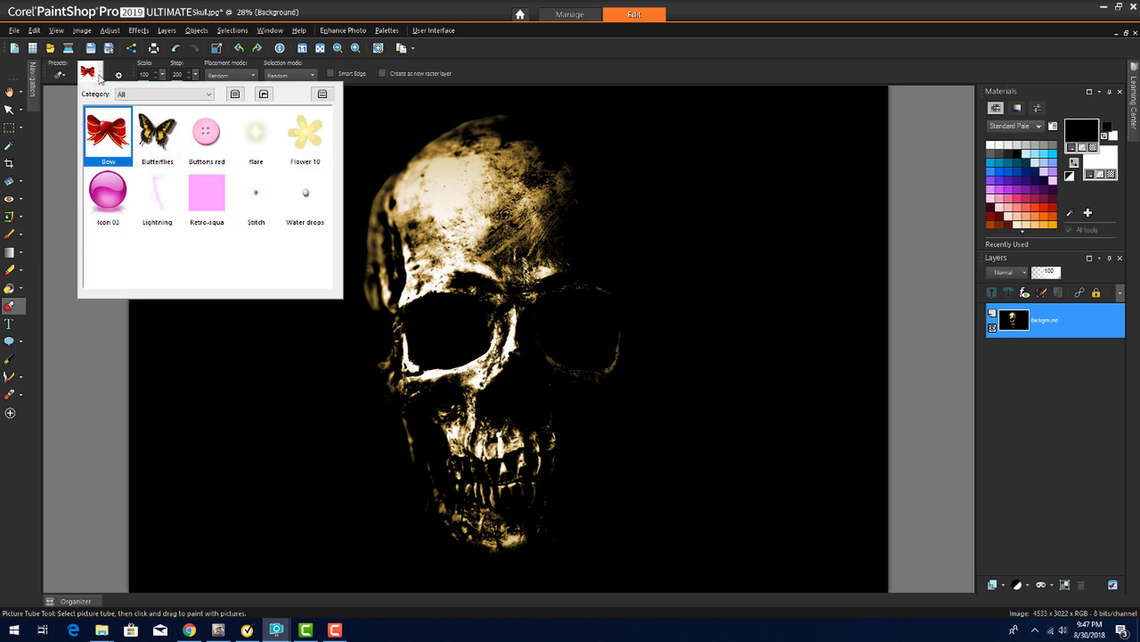
click(157, 195)
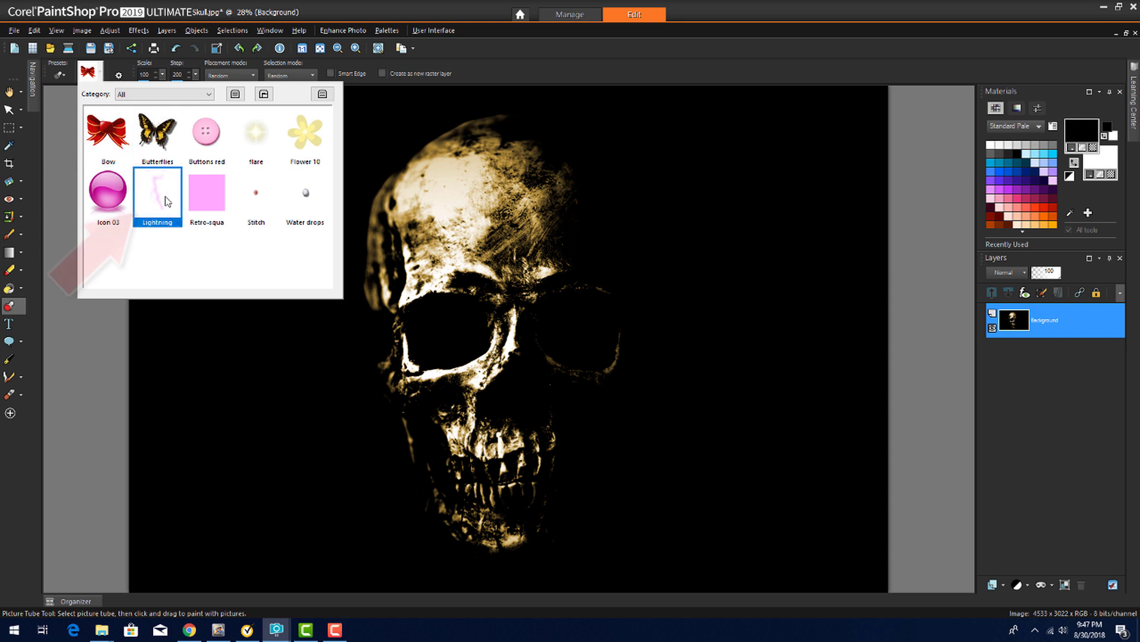
click(157, 190)
text(220)
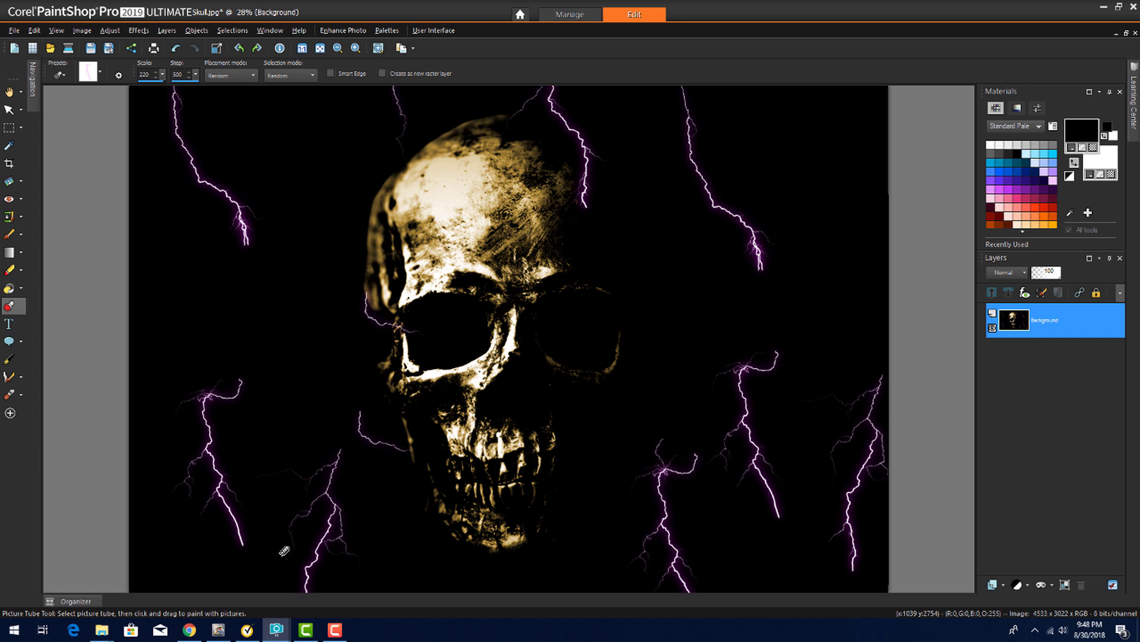
mouse_move(3, 569)
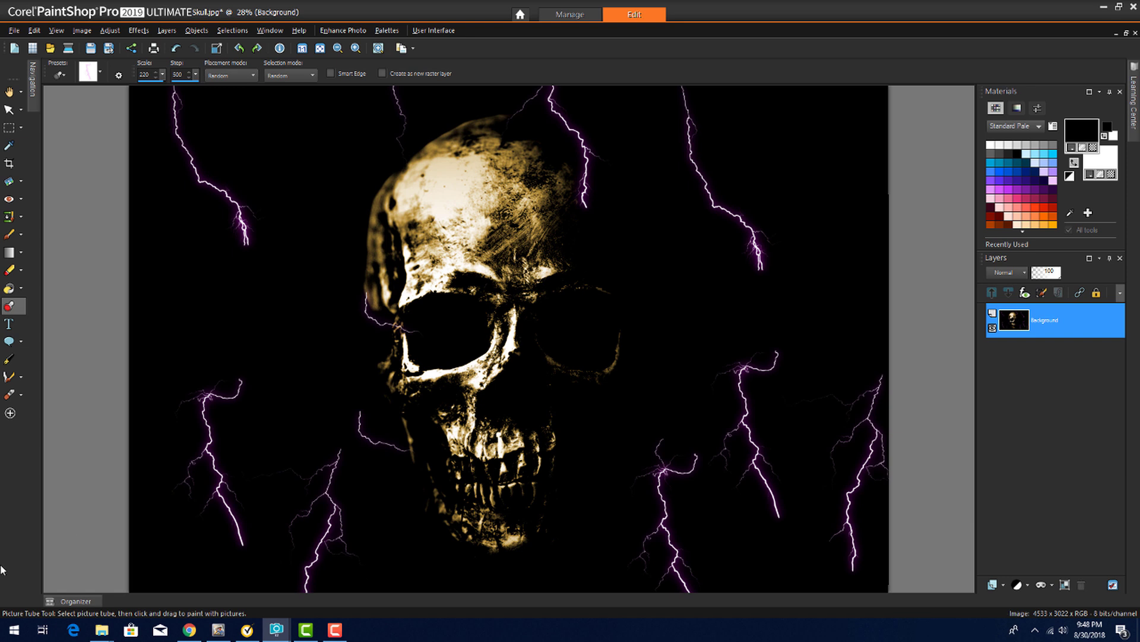